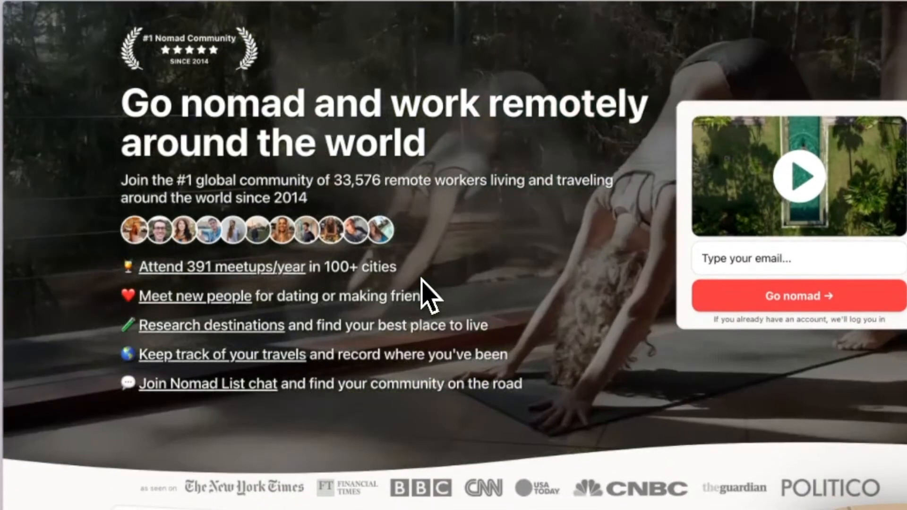
Scroll the Nomad List city grid and open Bangkok's city details.
{"action": "scroll", "scroll_direction": "down", "scroll_amount": 3}
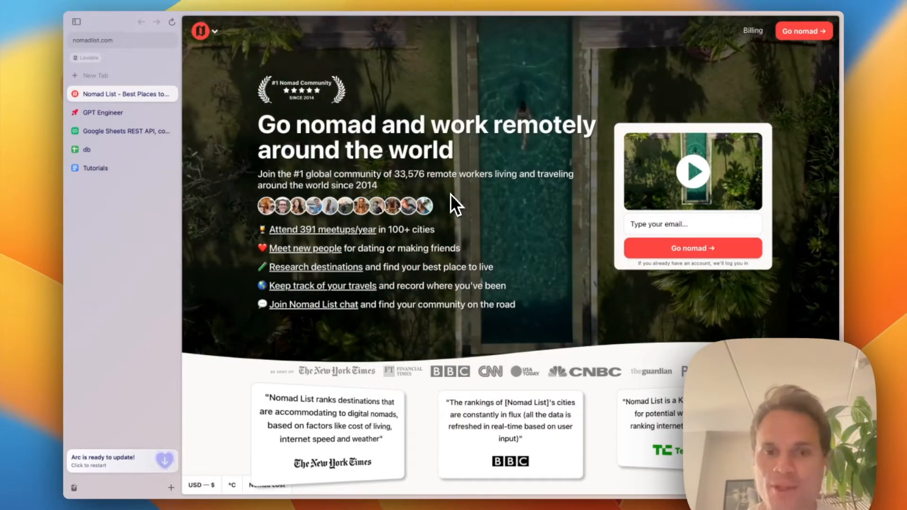
{"action": "scroll", "scroll_direction": "down", "scroll_amount": 3}
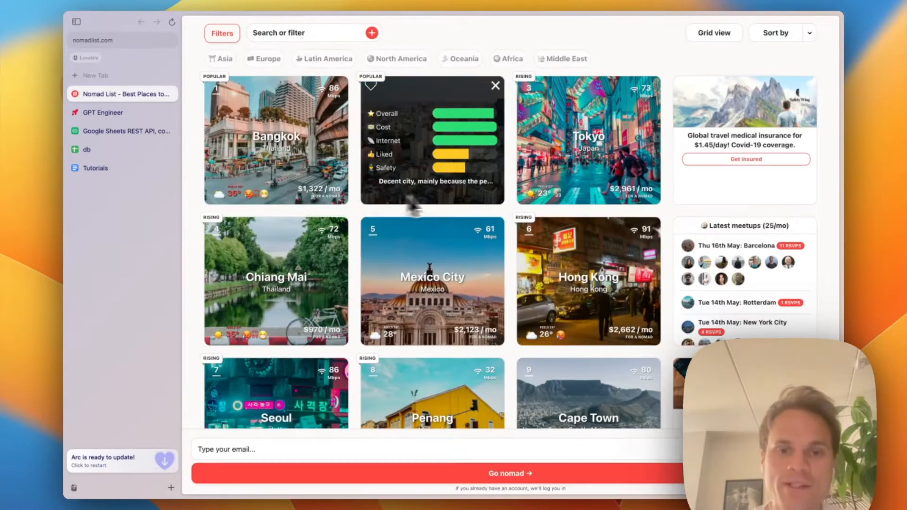
{"action": "left_click", "coordinate": [494, 85]}
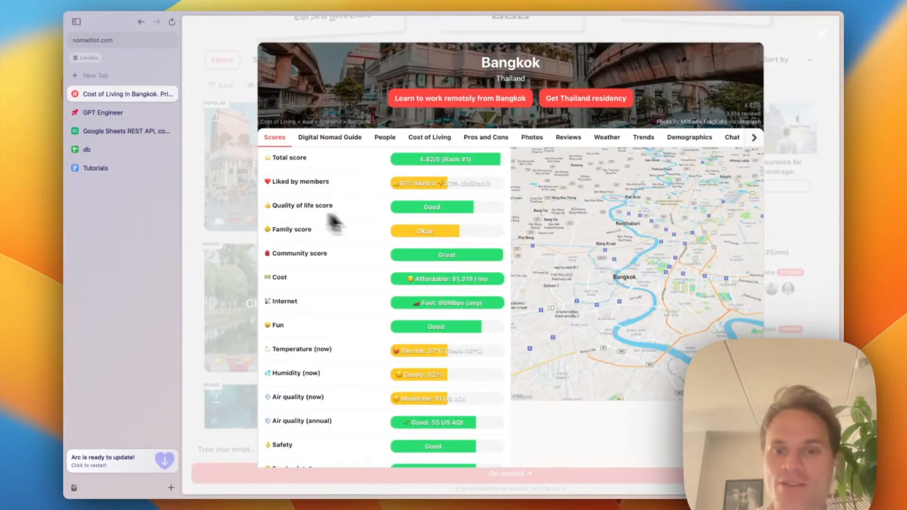
View Bangkok's Digital Nomad Guide and the People currently there.
{"action": "left_click", "coordinate": [329, 137]}
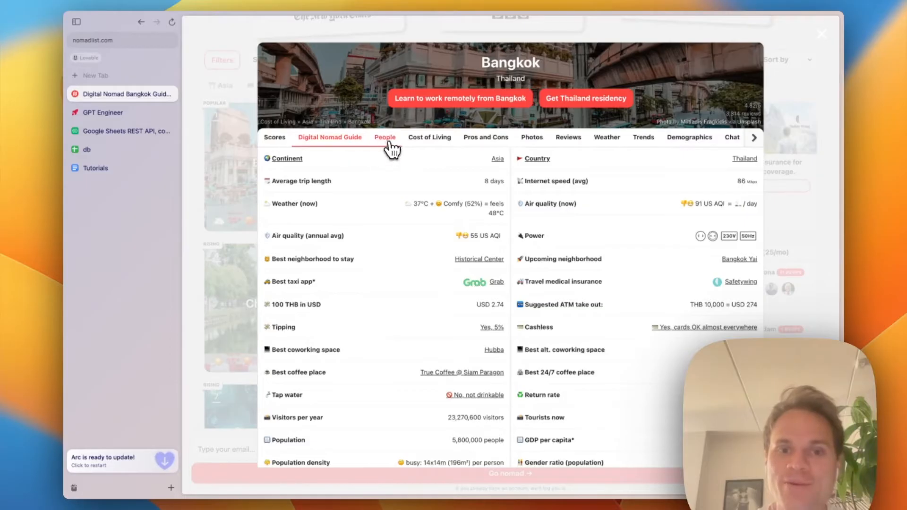
{"action": "left_click", "coordinate": [385, 137]}
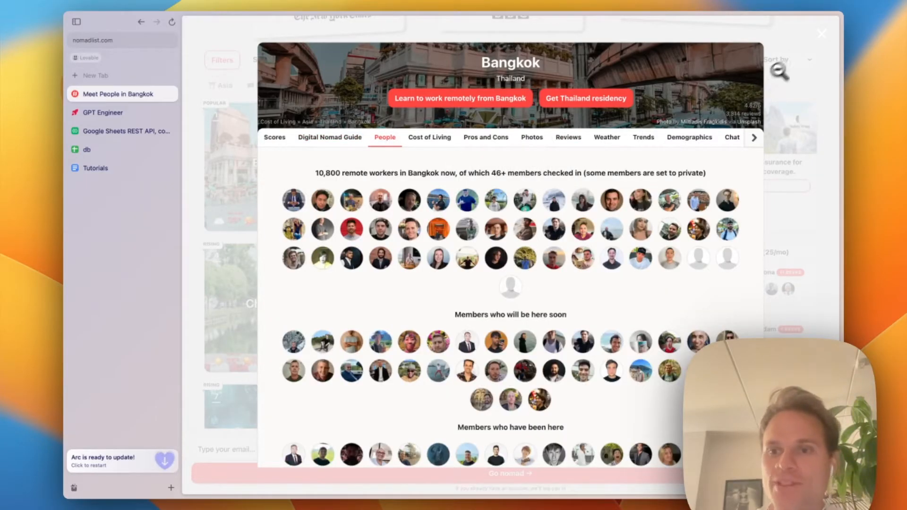
{"action": "left_click", "coordinate": [86, 149]}
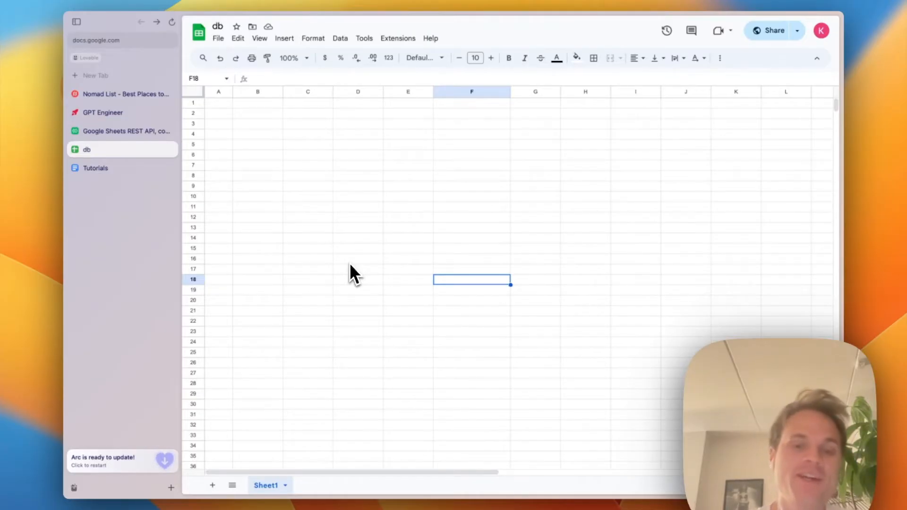
{"action": "mouse_move", "coordinate": [321, 225]}
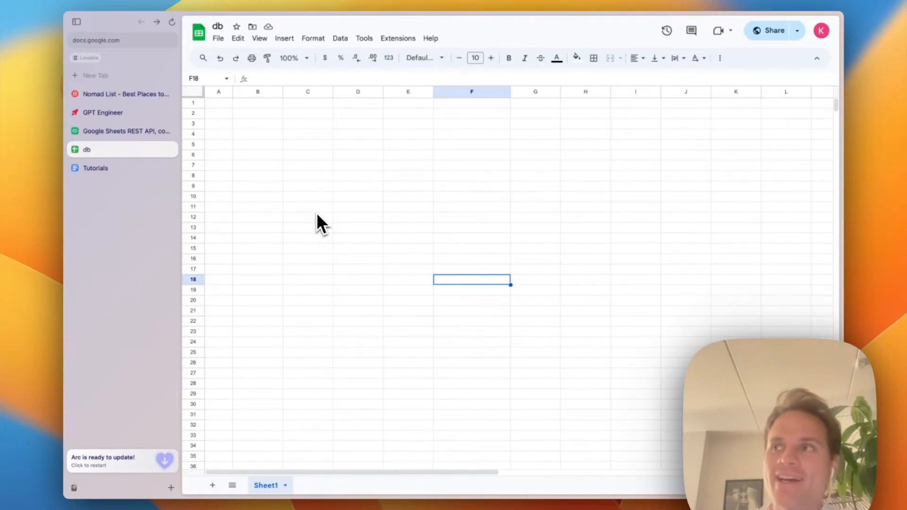
{"action": "mouse_move", "coordinate": [289, 168]}
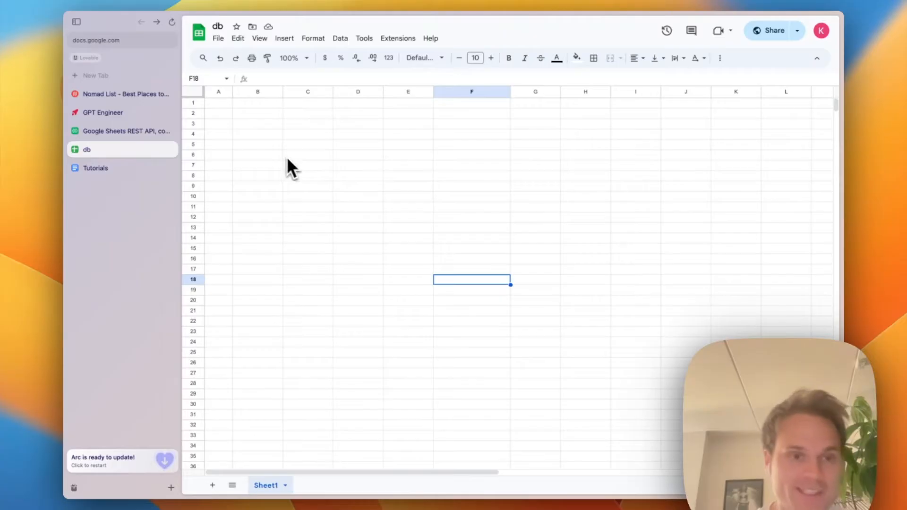
{"action": "mouse_move", "coordinate": [243, 129]}
{"action": "type", "text": "id"}
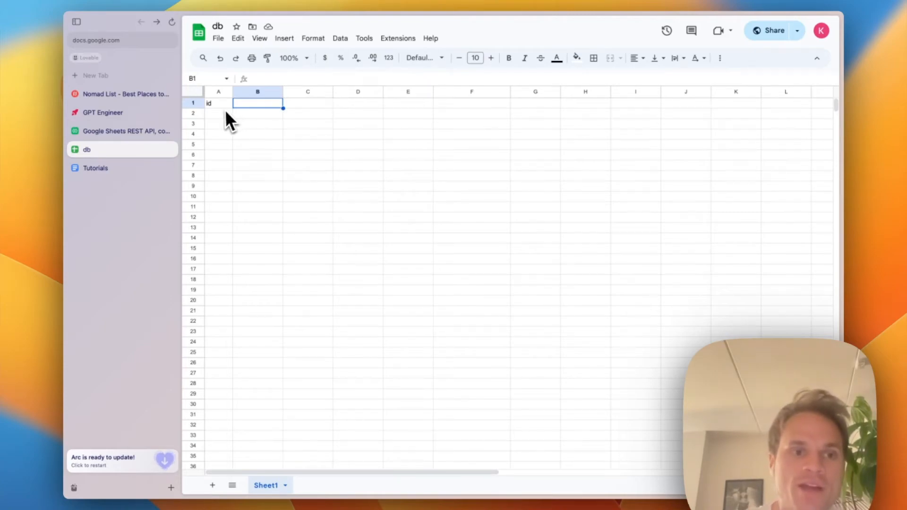
{"action": "mouse_move", "coordinate": [261, 113]}
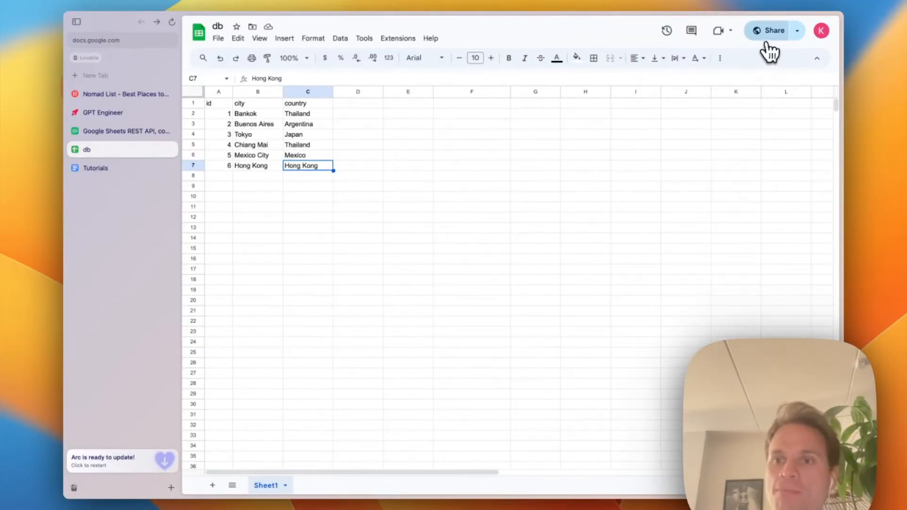
Open the sharing settings for the db sheet holding the six-city id, city, country table.
{"action": "left_click", "coordinate": [769, 30]}
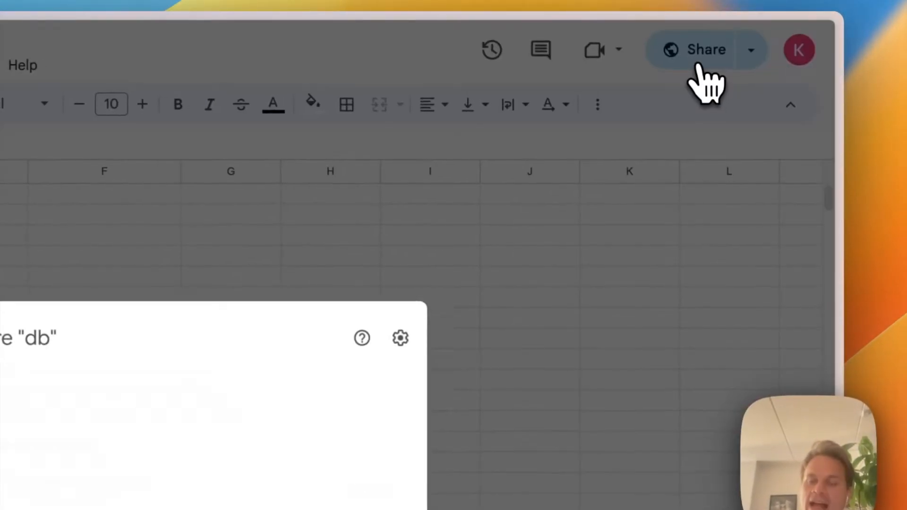
{"action": "left_click", "coordinate": [703, 49]}
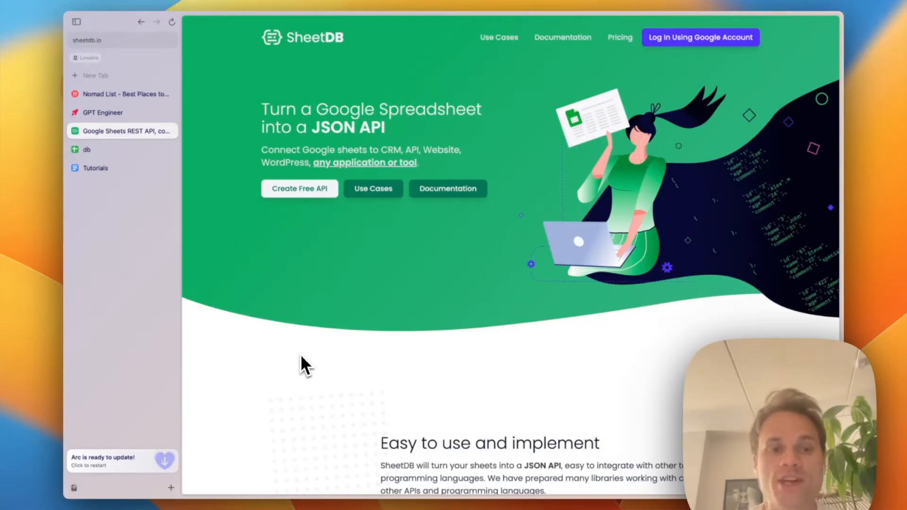
{"action": "mouse_move", "coordinate": [313, 57]}
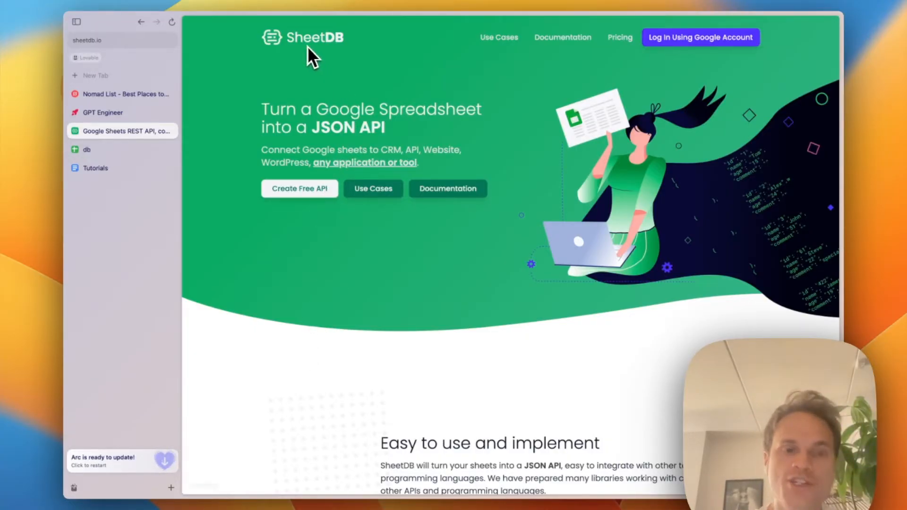
{"action": "mouse_move", "coordinate": [457, 76]}
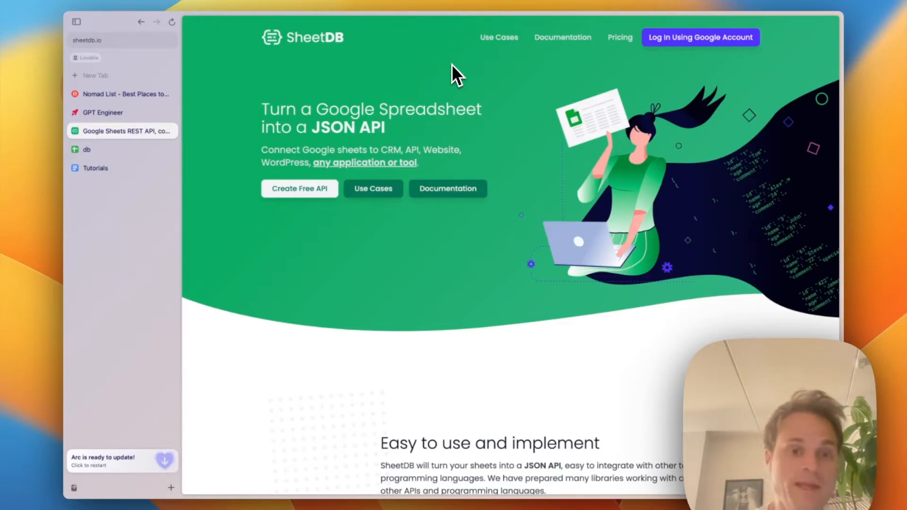
{"action": "mouse_move", "coordinate": [452, 191]}
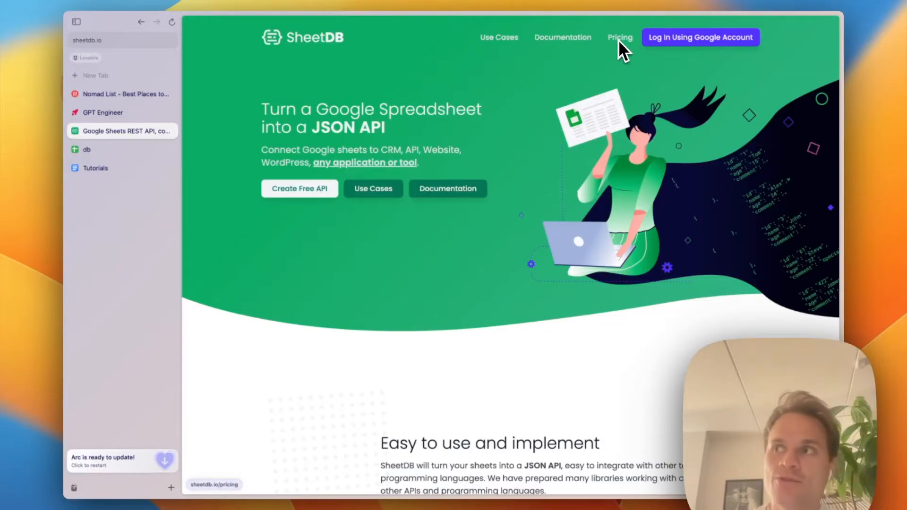
{"action": "mouse_move", "coordinate": [486, 153]}
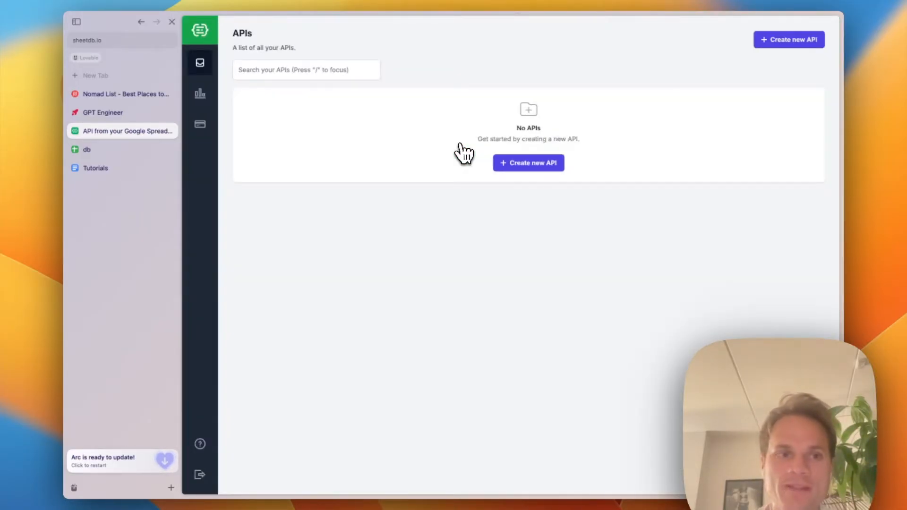
Create a SheetDB API from the db spreadsheet link and copy its endpoint URL.
{"action": "left_click", "coordinate": [528, 162]}
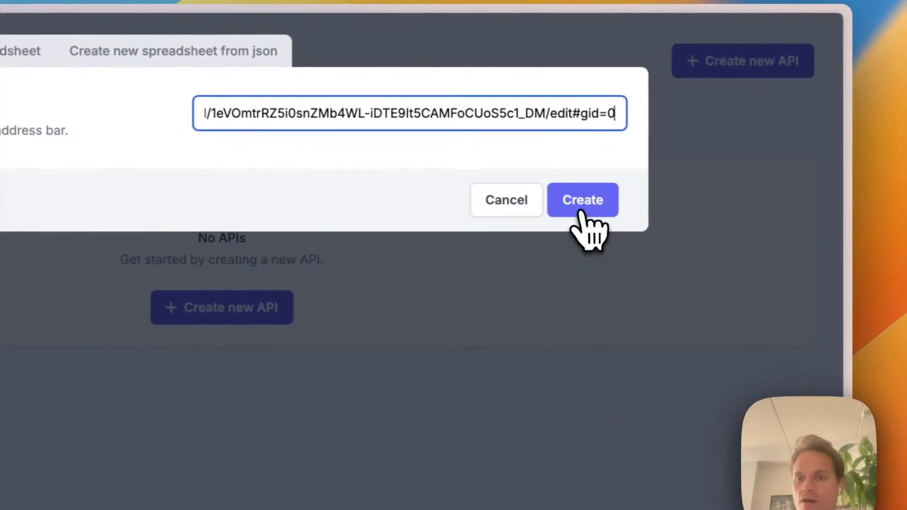
{"action": "left_click", "coordinate": [582, 199]}
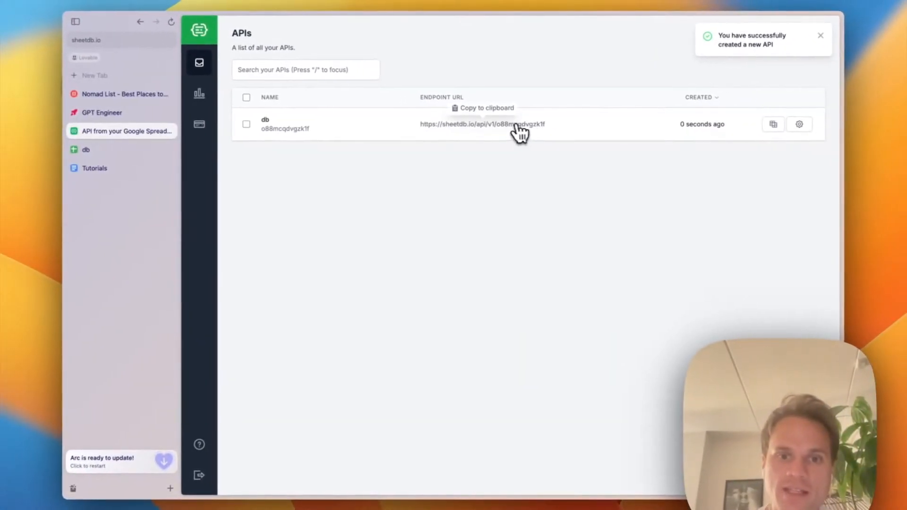
{"action": "left_click", "coordinate": [480, 124]}
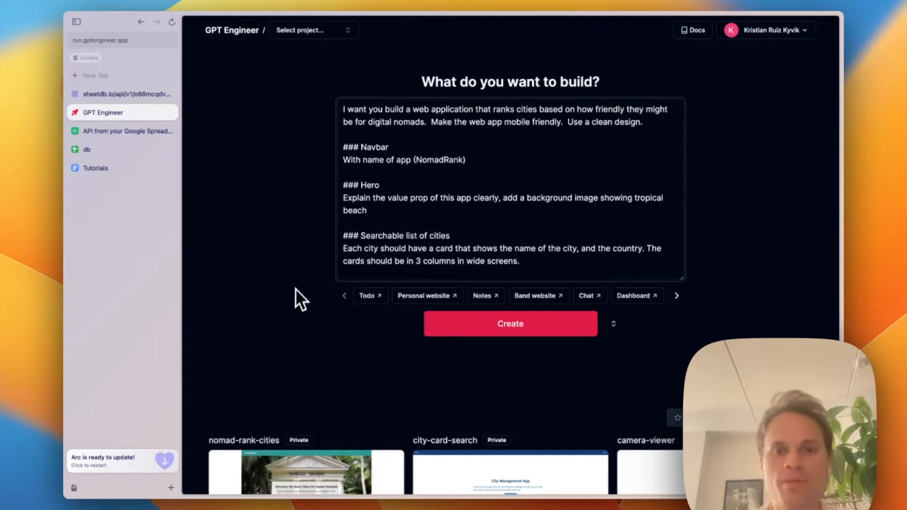
{"action": "mouse_move", "coordinate": [398, 138]}
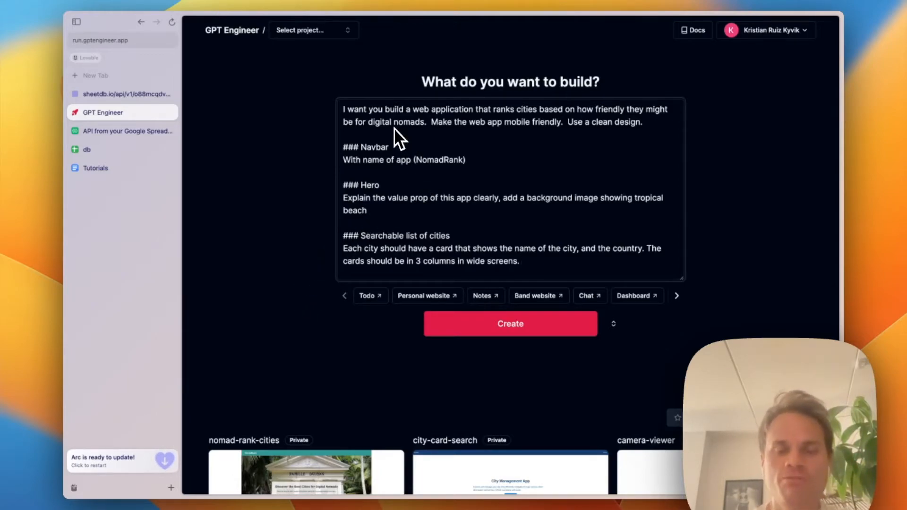
{"action": "mouse_move", "coordinate": [466, 139]}
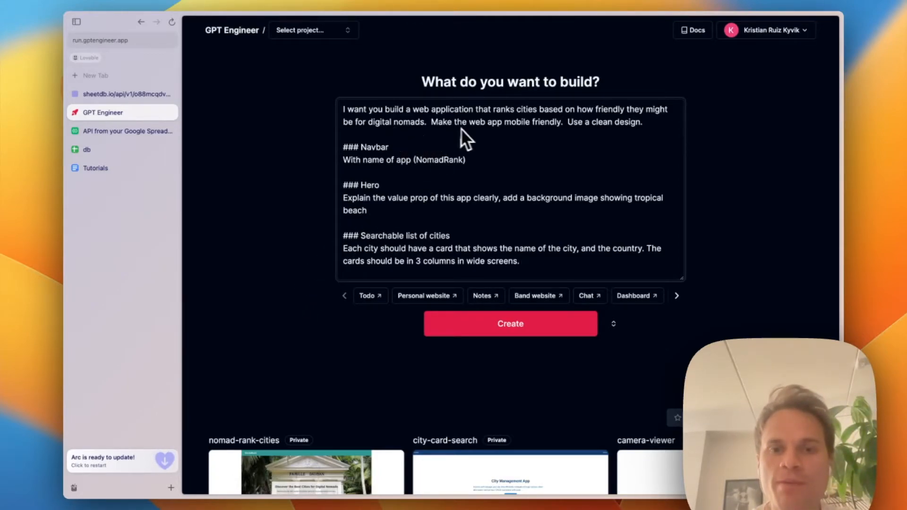
{"action": "mouse_move", "coordinate": [544, 139]}
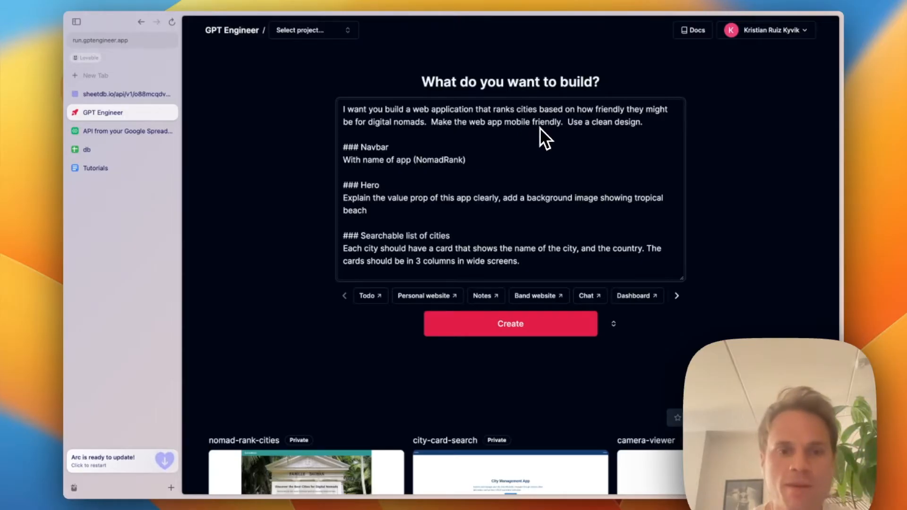
{"action": "mouse_move", "coordinate": [500, 171]}
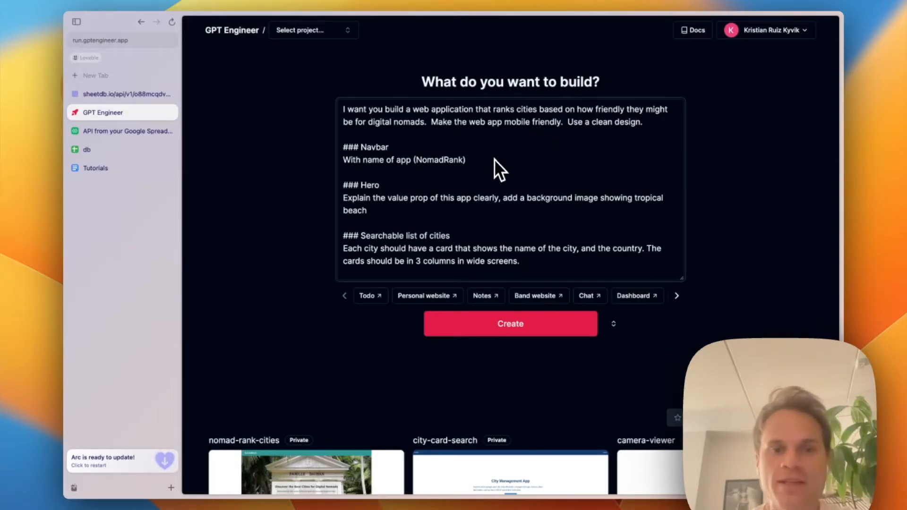
{"action": "mouse_move", "coordinate": [414, 174]}
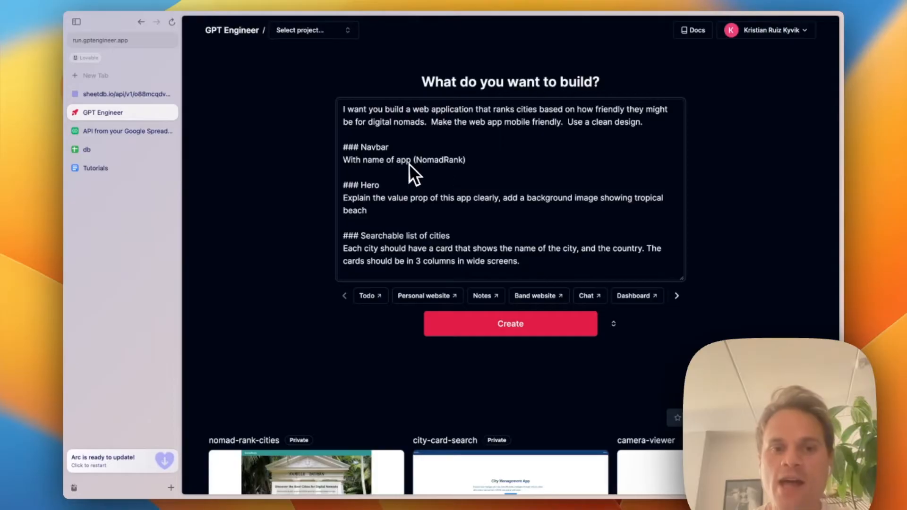
{"action": "mouse_move", "coordinate": [420, 215]}
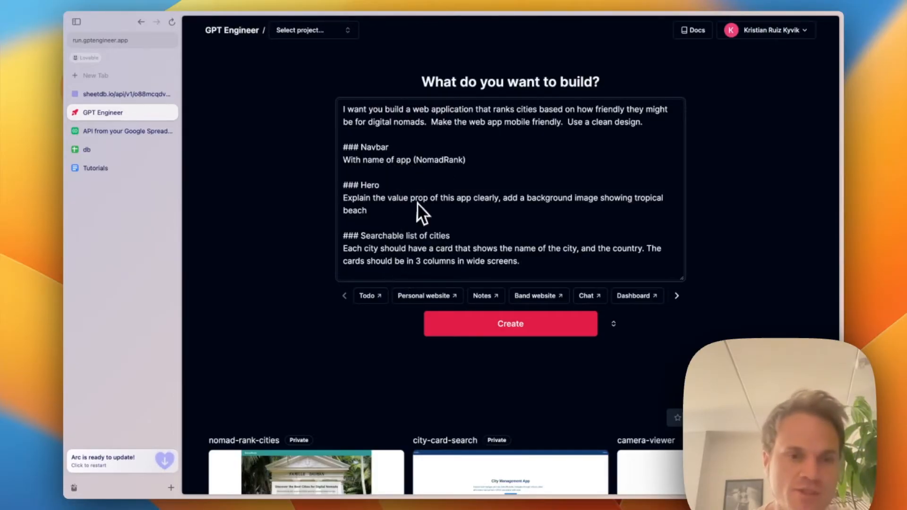
{"action": "mouse_move", "coordinate": [411, 218]}
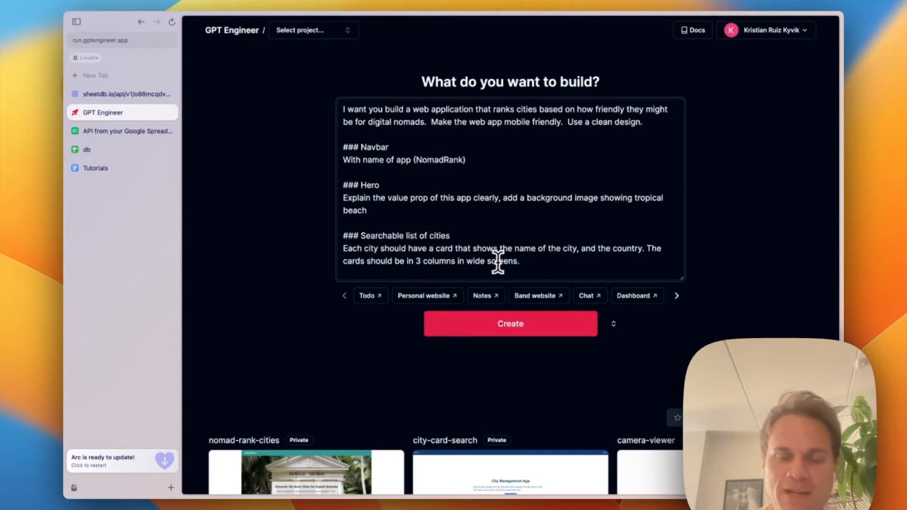
{"action": "mouse_move", "coordinate": [509, 261]}
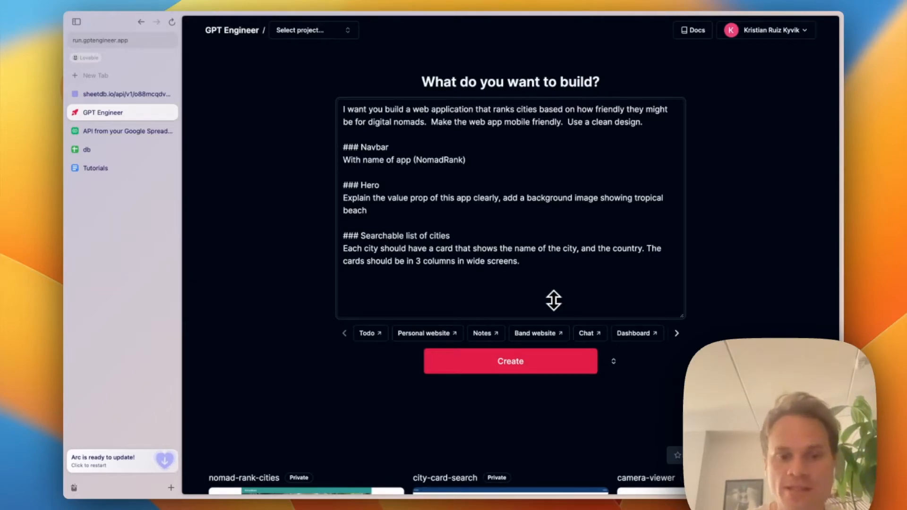
{"action": "type", "text": "The api to"}
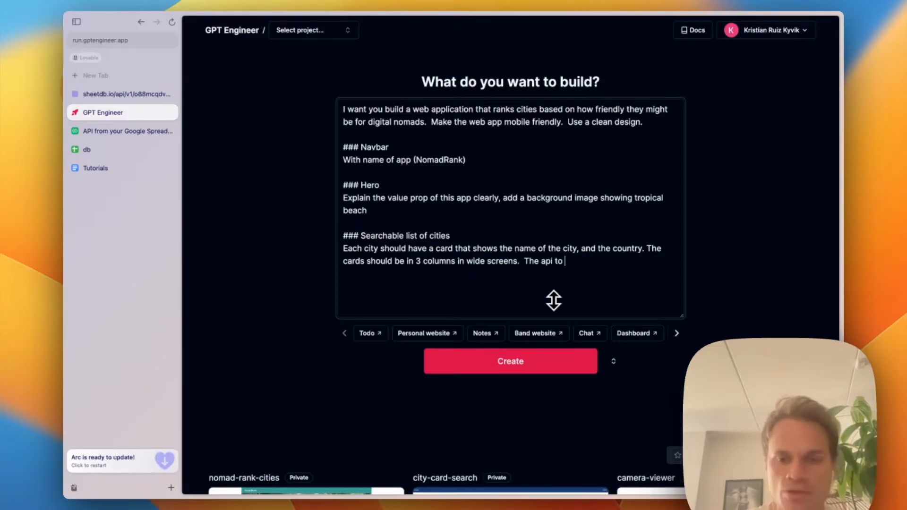
{"action": "key", "text": "Backspace"}
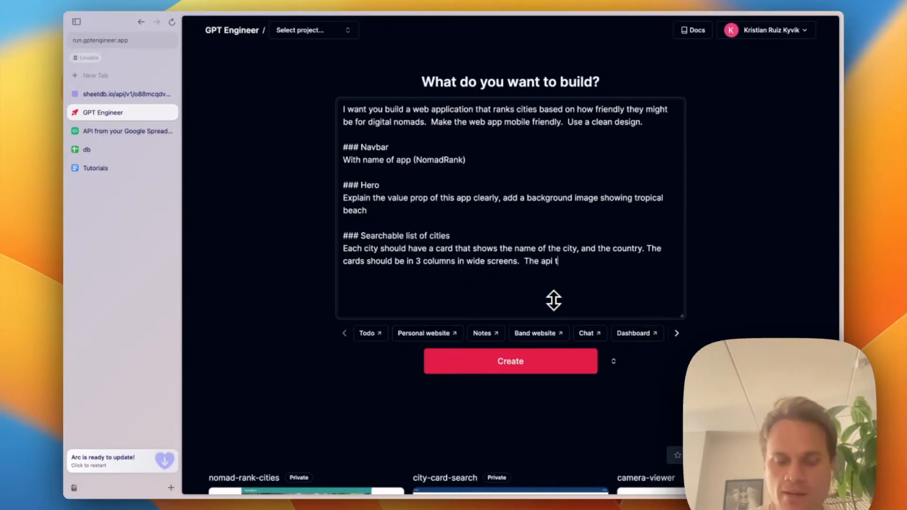
{"action": "type", "text": "hat contains the"}
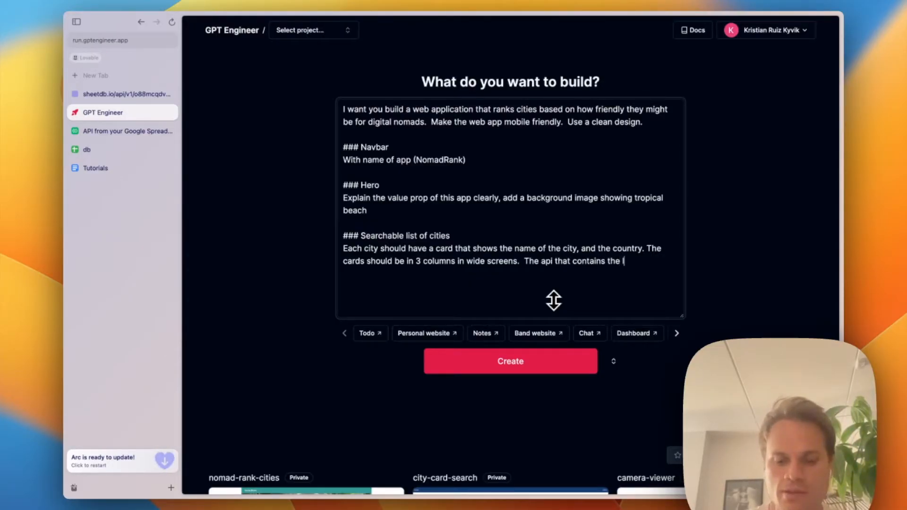
{"action": "type", "text": "list of citeis"}
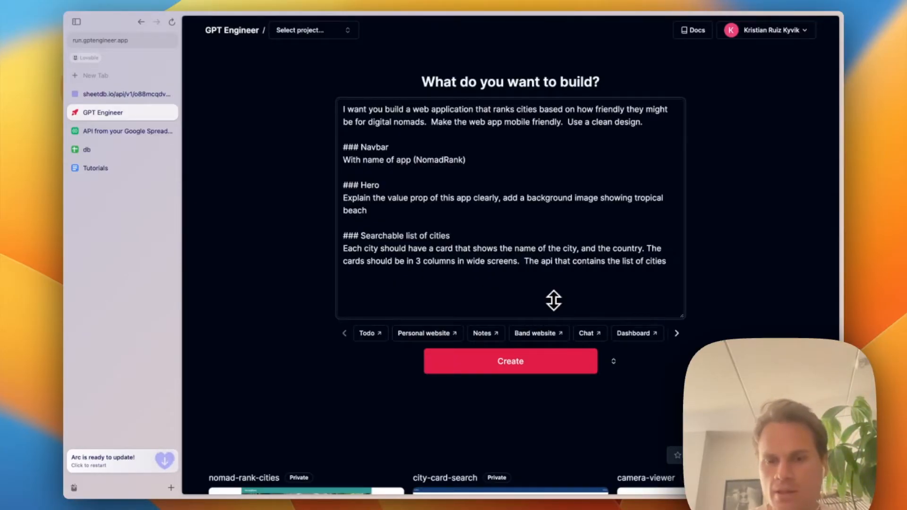
{"action": "type", "text": "is hosted"}
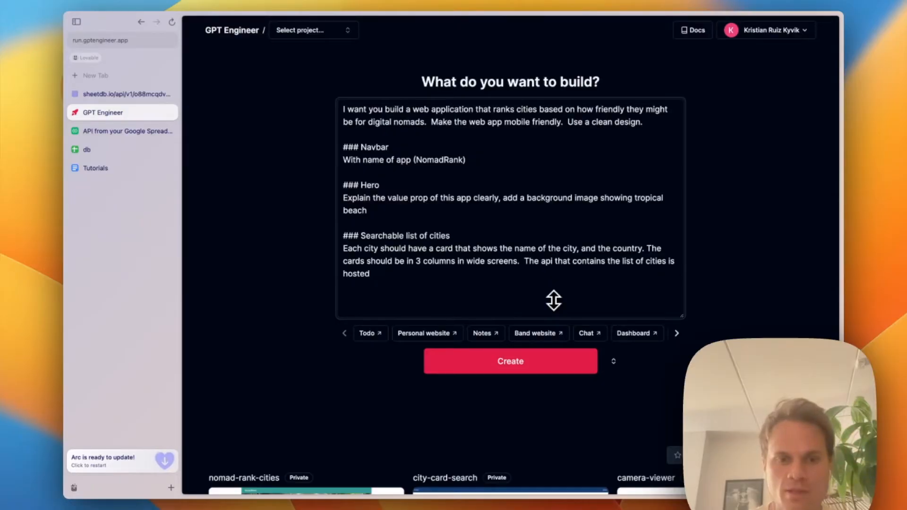
{"action": "type", "text": "in this ULR:"}
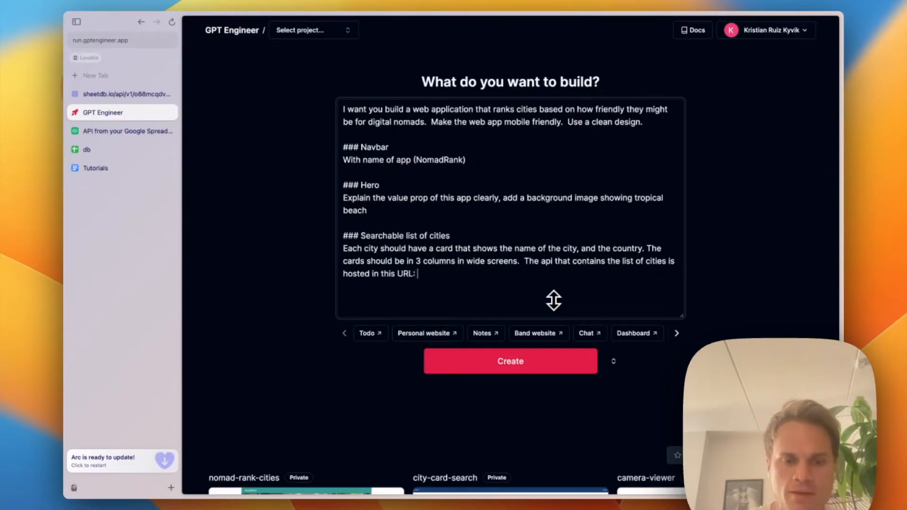
{"action": "type", "text": "https://sheetdb.io/api/v1/o88mcqdvgzk1f.  See an example of the API response below:"}
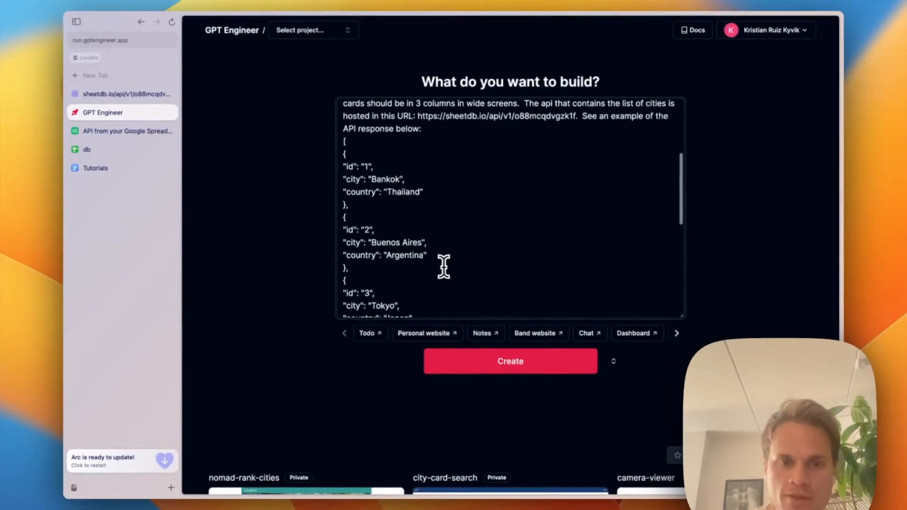
{"action": "scroll", "scroll_direction": "down", "scroll_amount": 3}
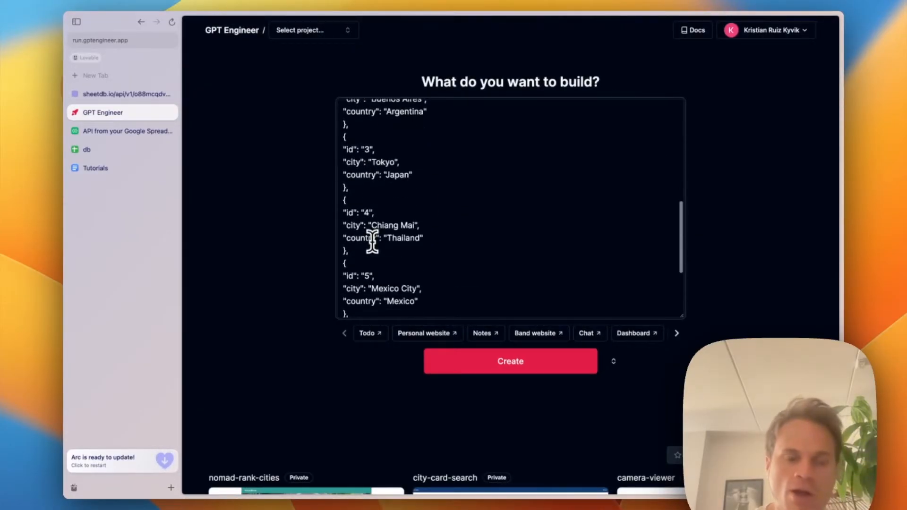
{"action": "scroll", "scroll_direction": "down", "scroll_amount": 3}
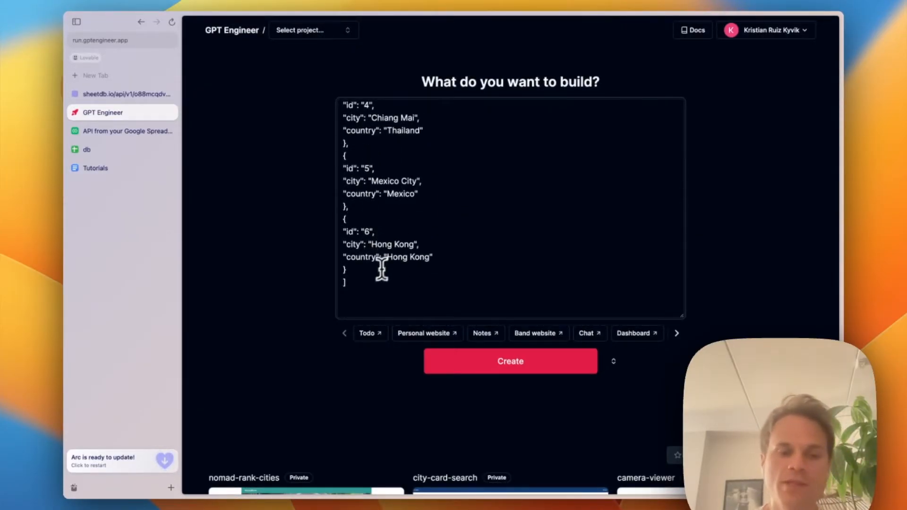
Submit the prompt to generate NomadRank and open the finished site in the editor preview.
{"action": "left_click", "coordinate": [509, 361]}
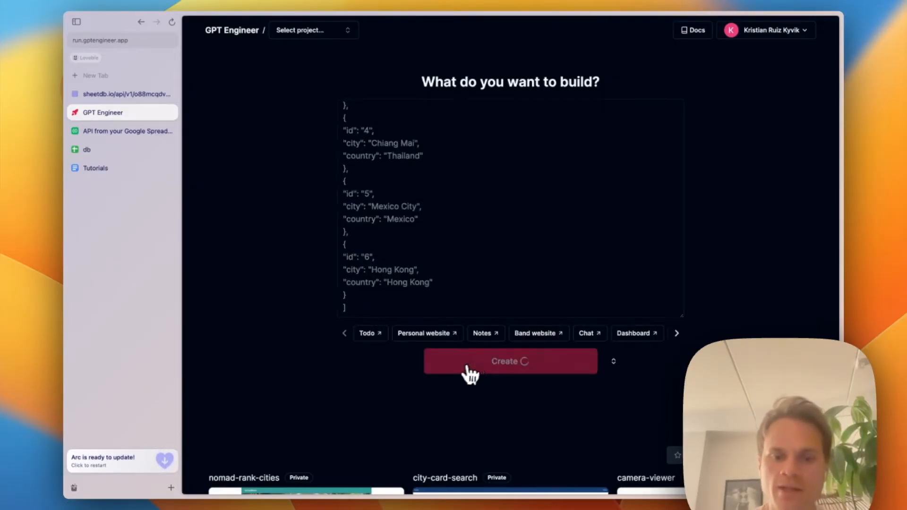
{"action": "left_click", "coordinate": [509, 361]}
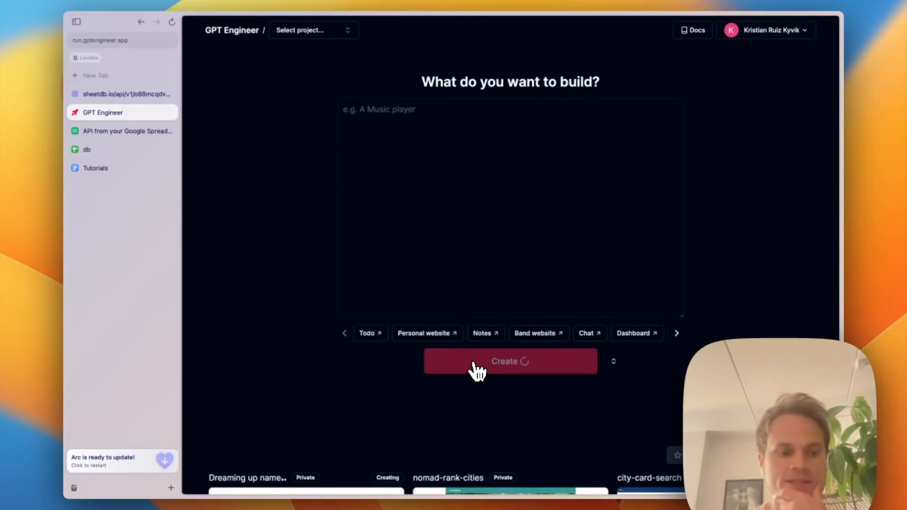
{"action": "left_click", "coordinate": [510, 361]}
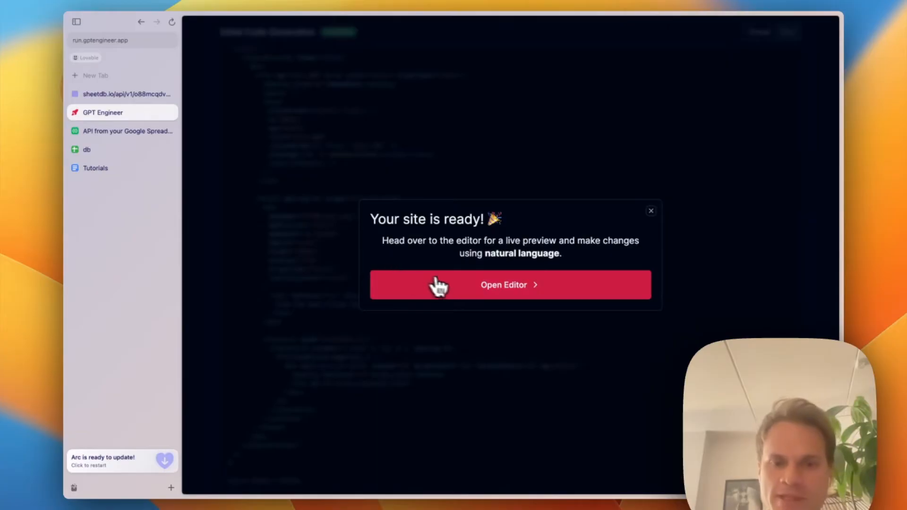
{"action": "left_click", "coordinate": [509, 284]}
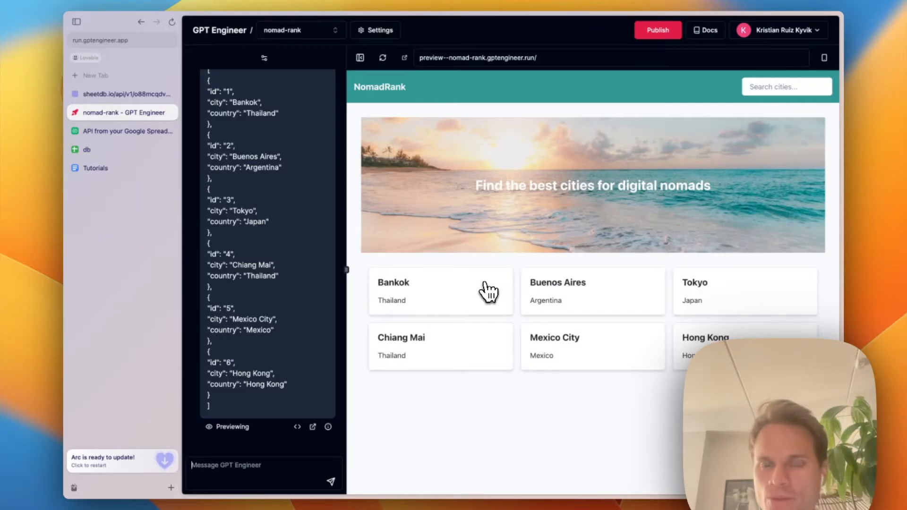
{"action": "mouse_move", "coordinate": [493, 294]}
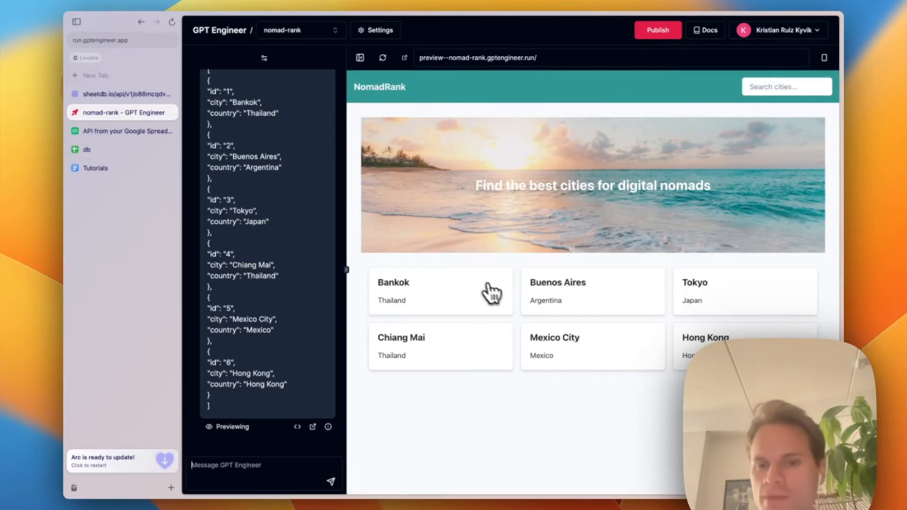
{"action": "mouse_move", "coordinate": [477, 179]}
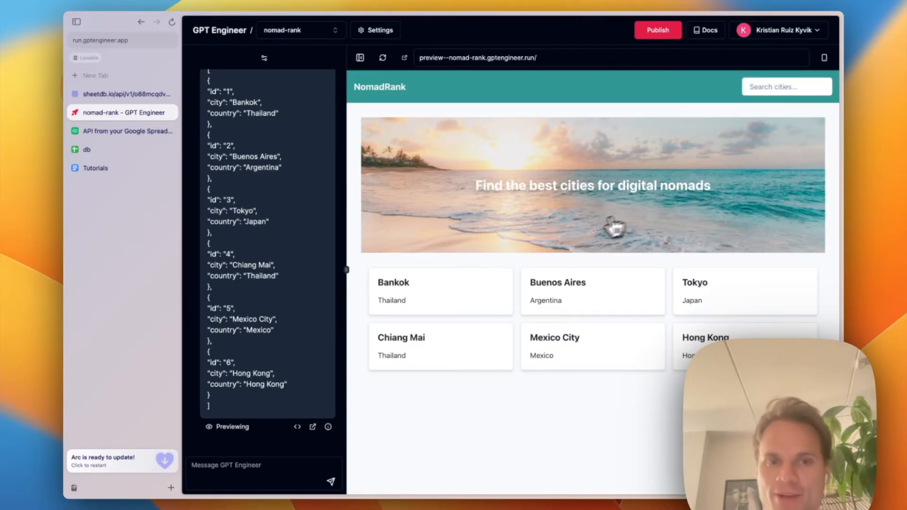
{"action": "mouse_move", "coordinate": [465, 330]}
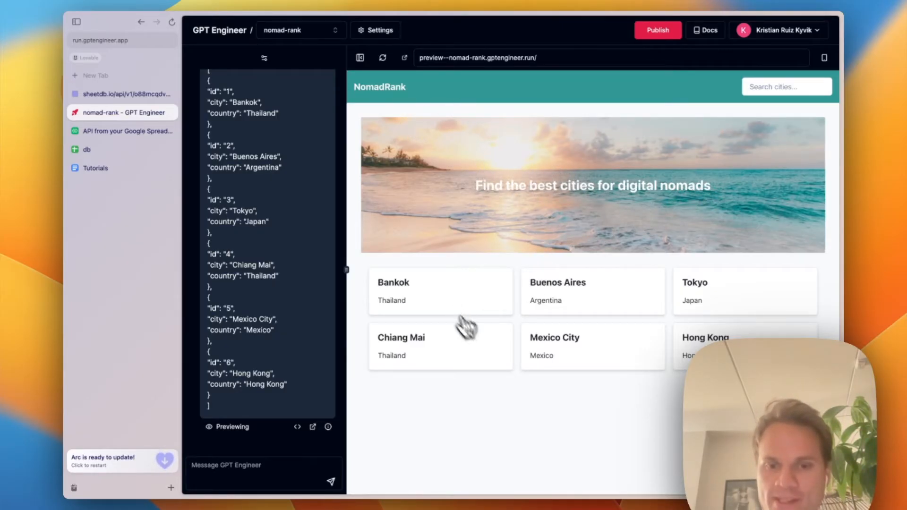
{"action": "mouse_move", "coordinate": [735, 335]}
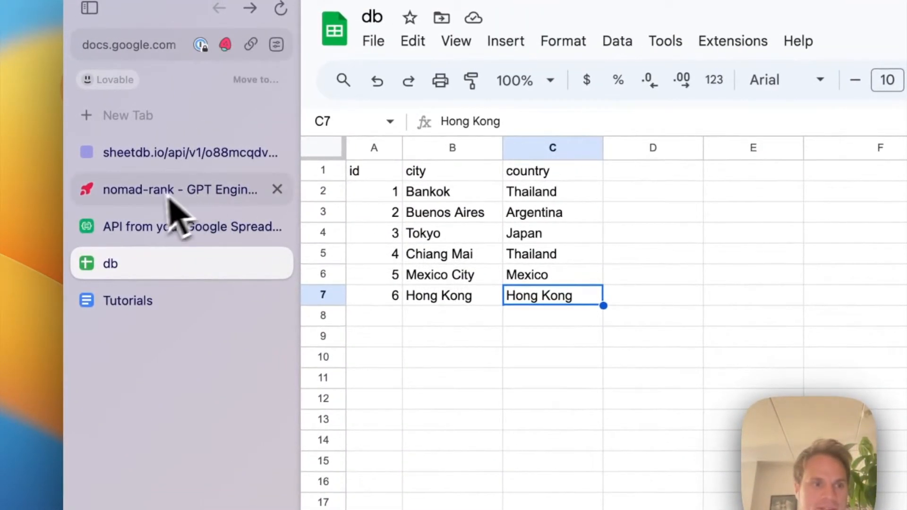
Add row id 7, Cape Town, South Africa below Hong Kong in the db sheet.
{"action": "left_click", "coordinate": [374, 306]}
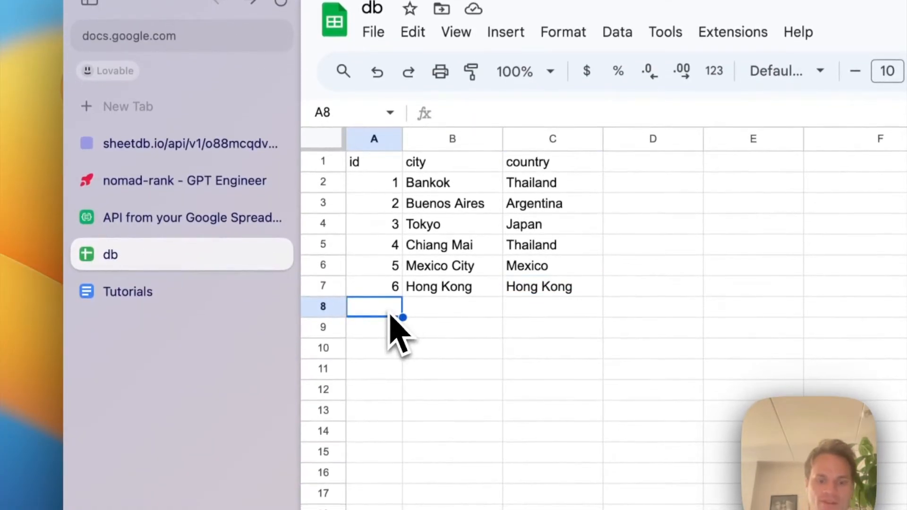
{"action": "type", "text": "7"}
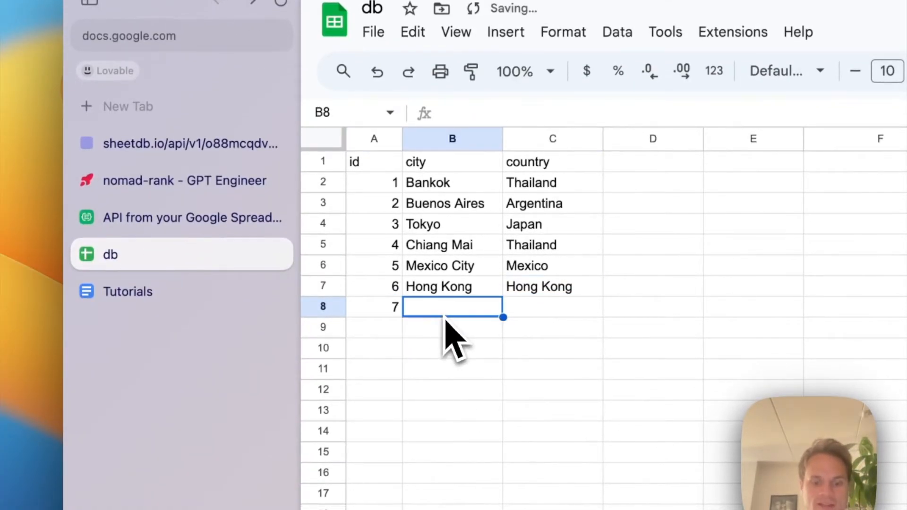
{"action": "type", "text": "Cape Tw"}
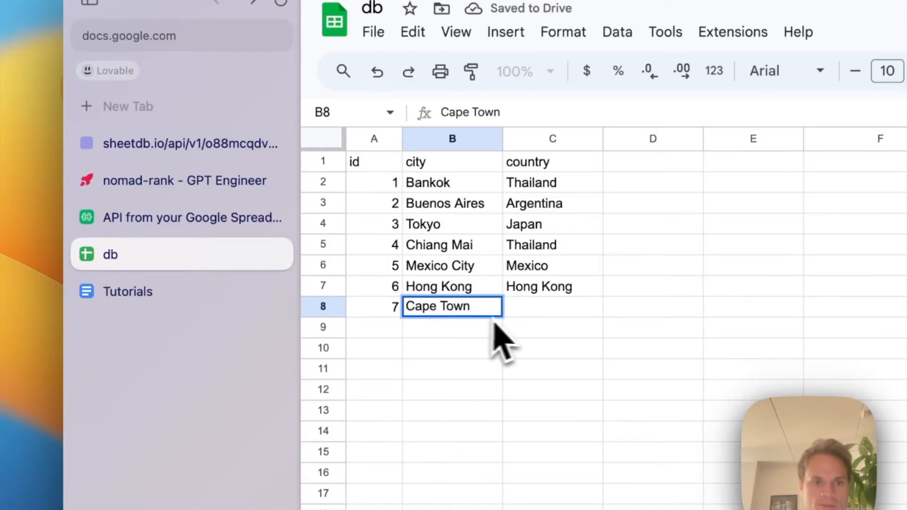
{"action": "type", "text": "South"}
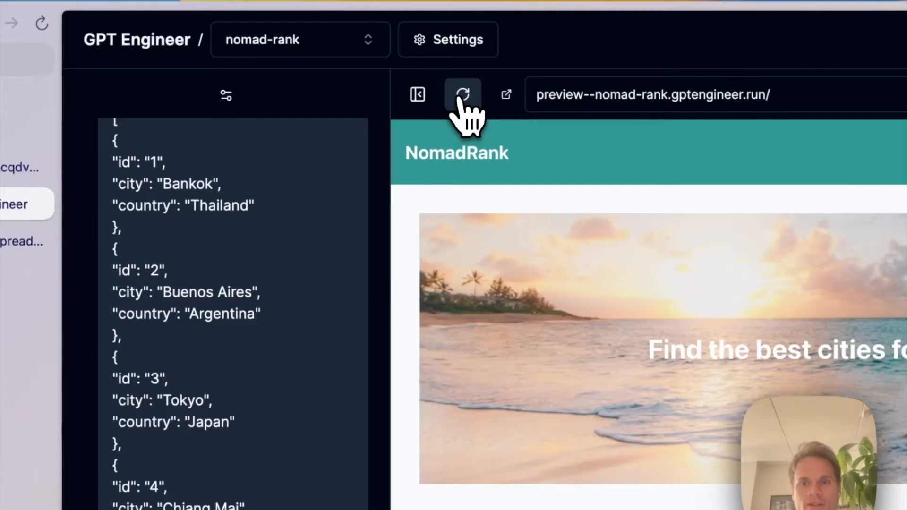
Reload the preview to show the Cape Town card and paste the Unsplash random city URL into chat.
{"action": "left_click", "coordinate": [461, 95]}
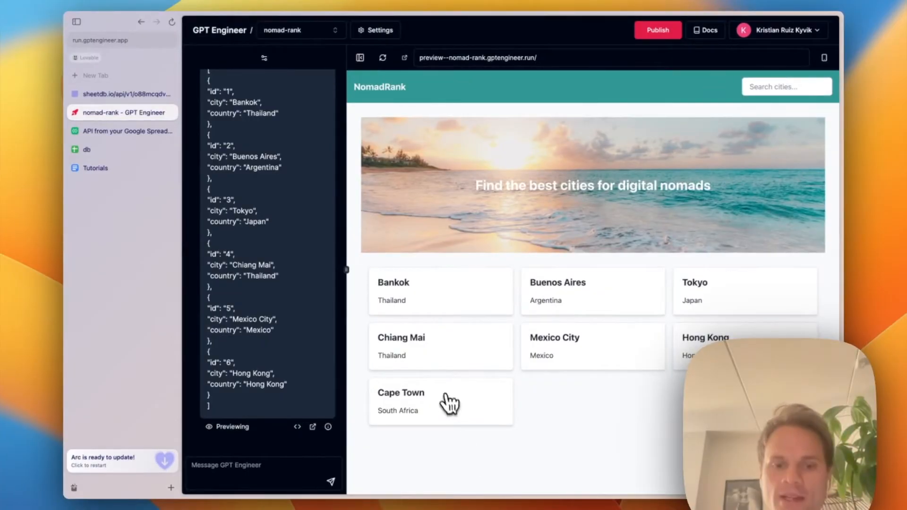
{"action": "mouse_move", "coordinate": [271, 466]}
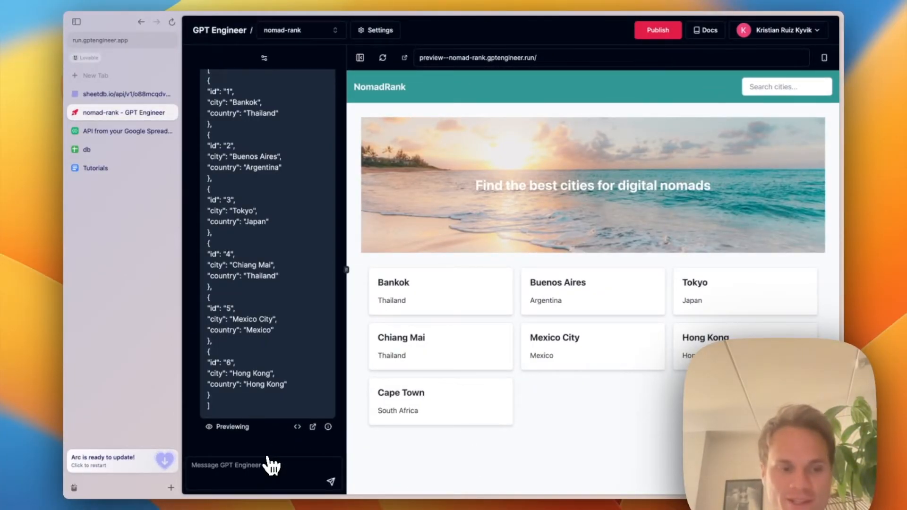
{"action": "mouse_move", "coordinate": [273, 491]}
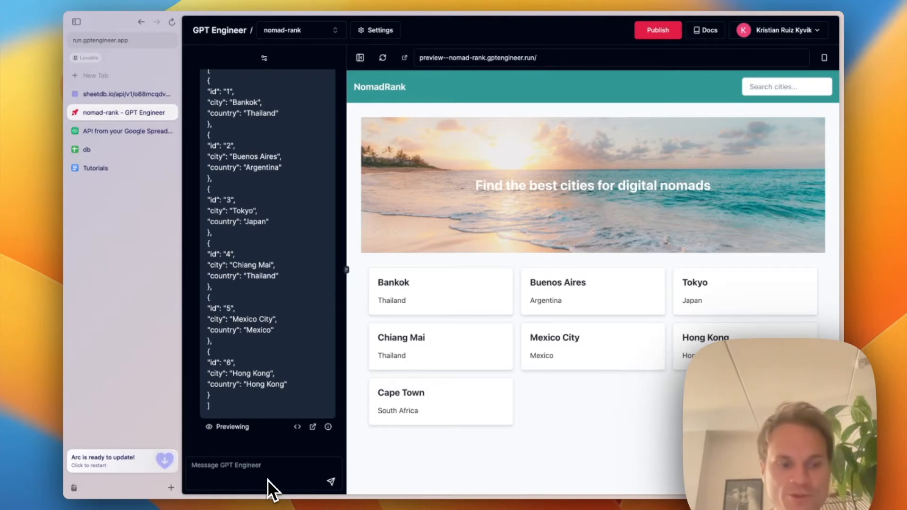
{"action": "type", "text": "https://source.unsplash.com/random/?city,night"}
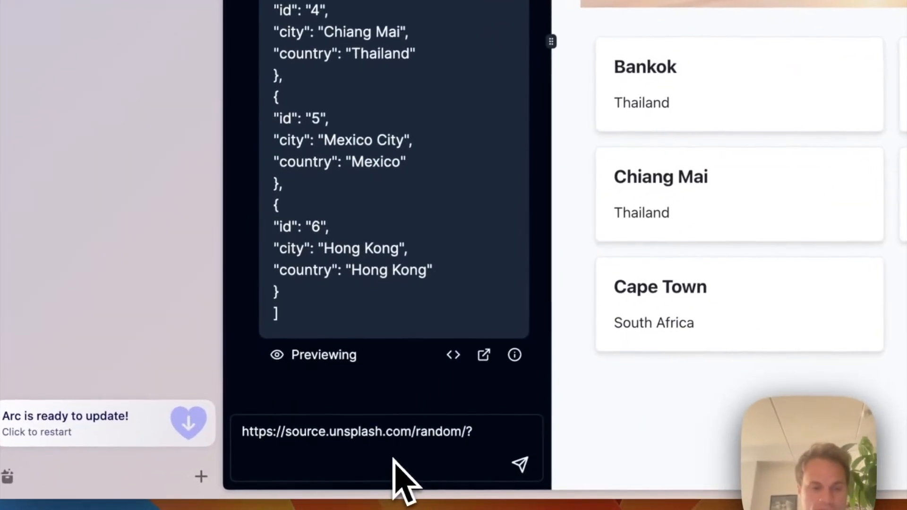
Ask for card images with consistent height filling 100% of the card width, using the source.unsplash.com random city URL.
{"action": "type", "text": "Add iamg"}
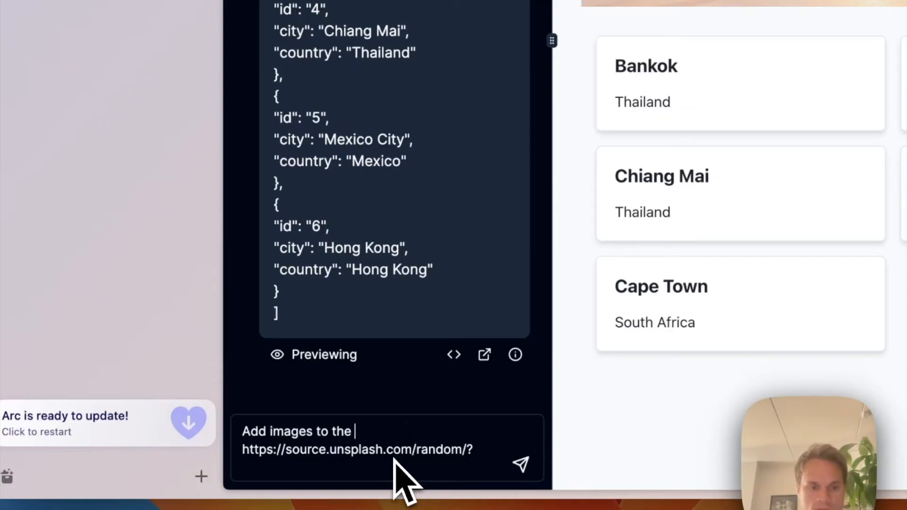
{"action": "type", "text": "cards, make sure they are"}
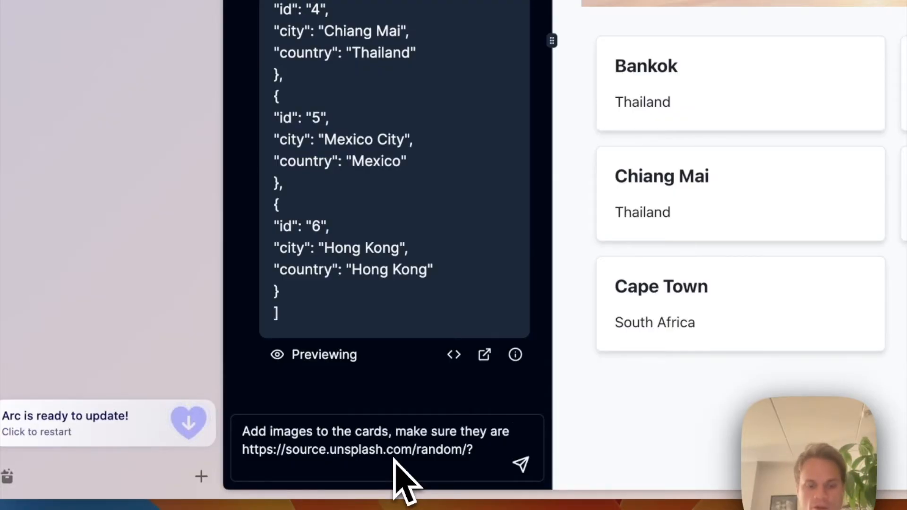
{"action": "type", "text": "all"}
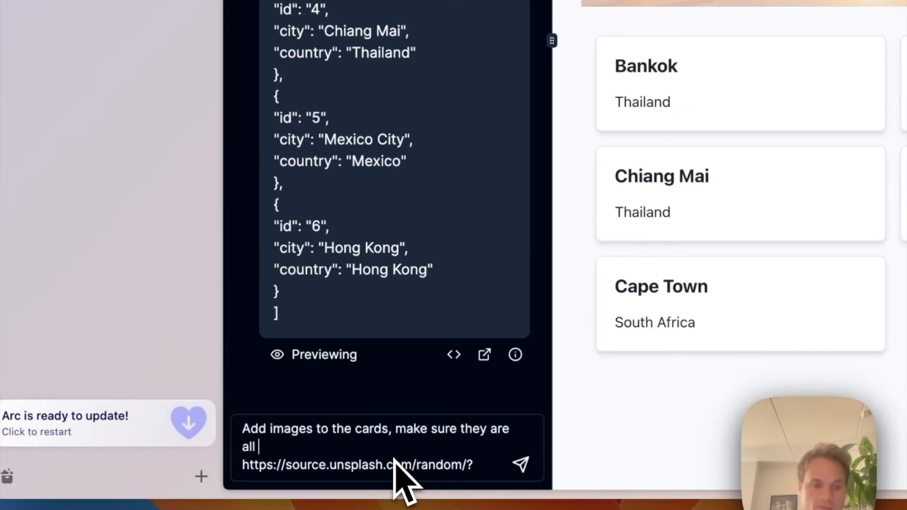
{"action": "type", "text": "have consistent h"}
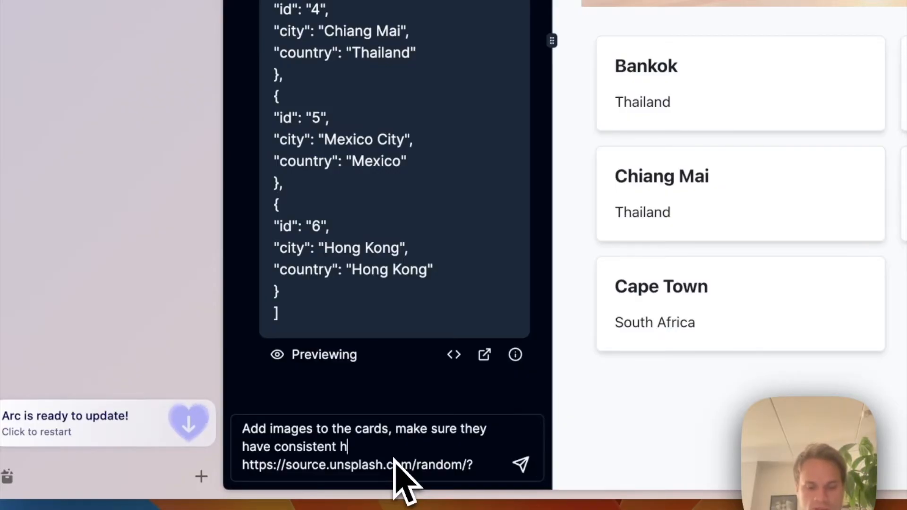
{"action": "type", "text": "er"}
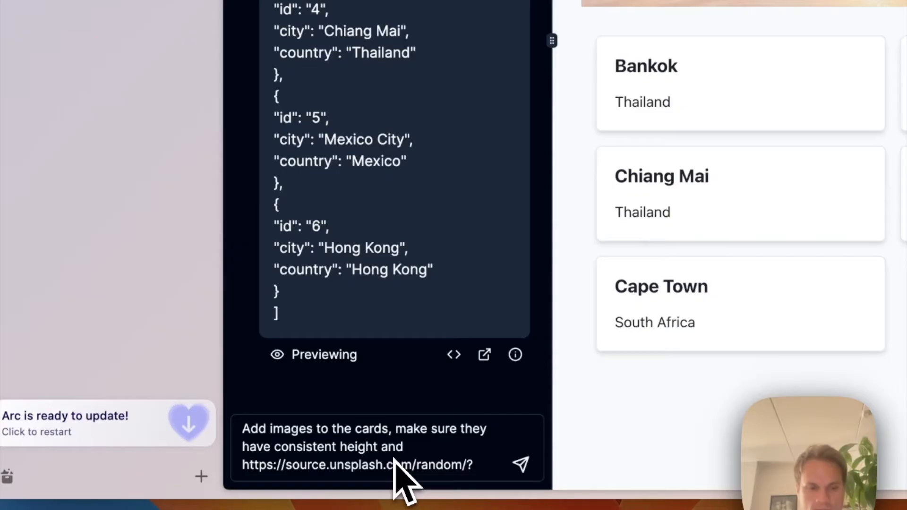
{"action": "type", "text": "occup"}
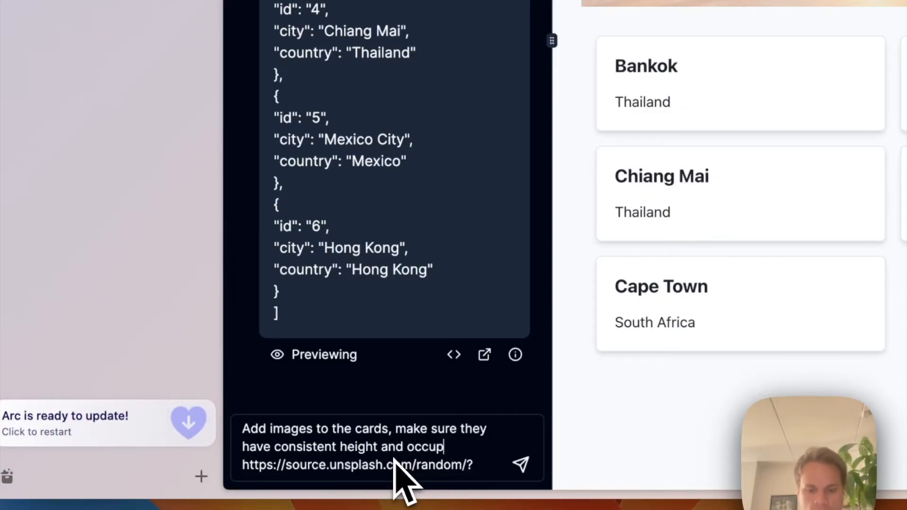
{"action": "type", "text": "100% o f"}
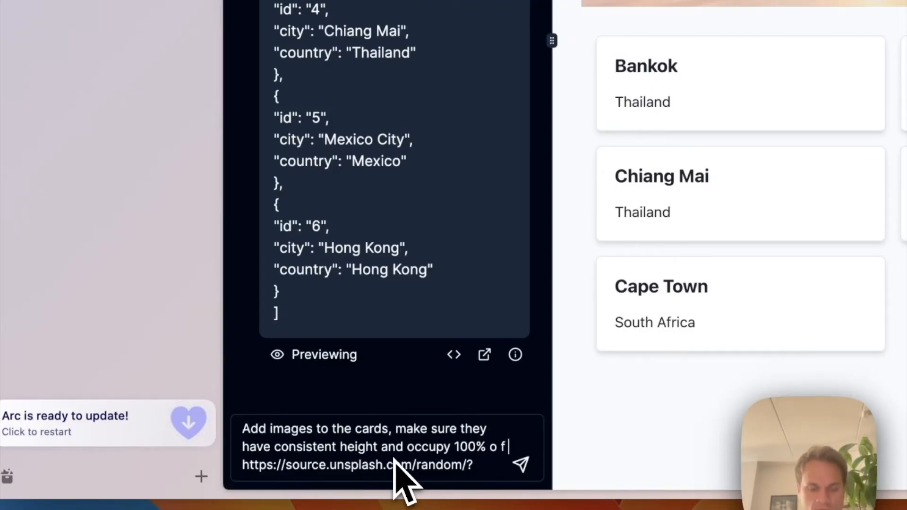
{"action": "type", "text": "the horizontal"}
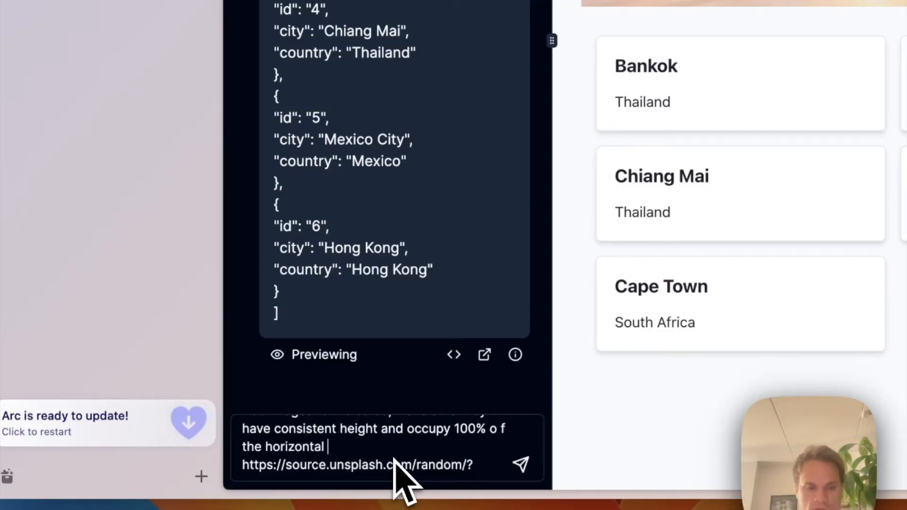
{"action": "type", "text": "width of"}
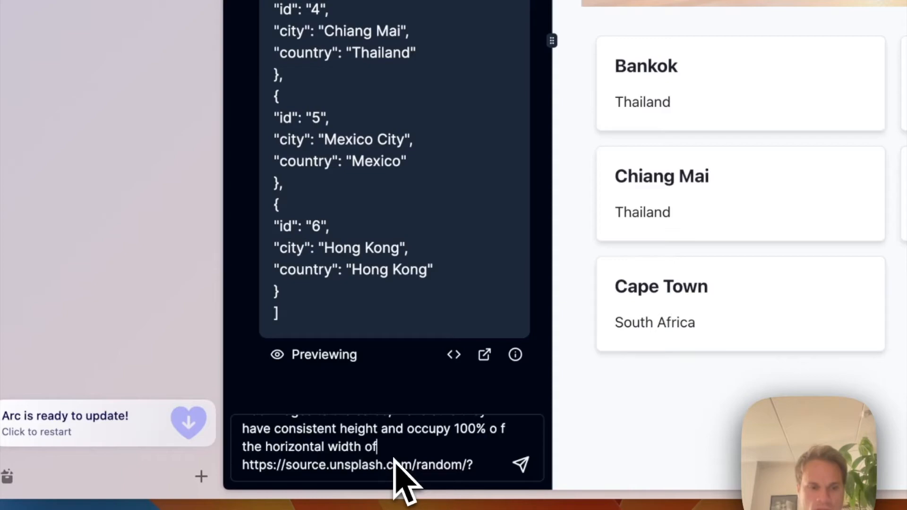
{"action": "type", "text": "the card. Us"}
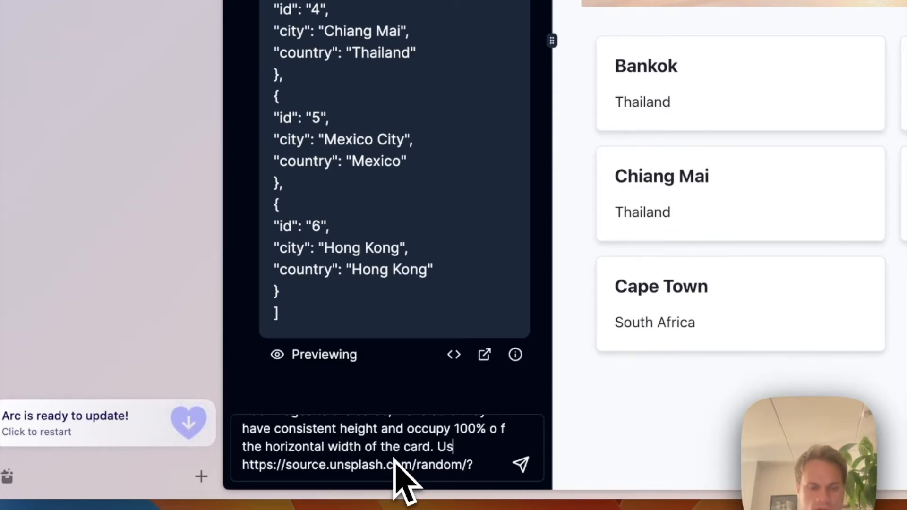
{"action": "type", "text": "For the"}
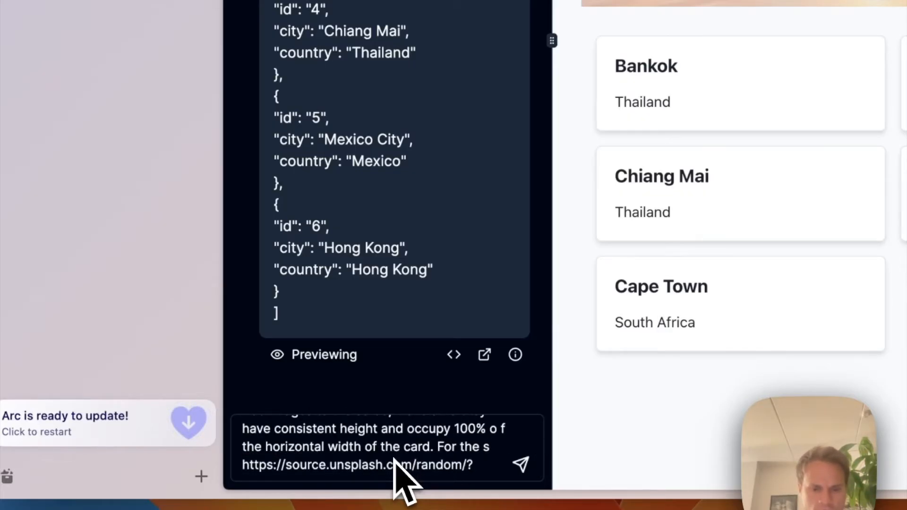
{"action": "type", "text": "source u"}
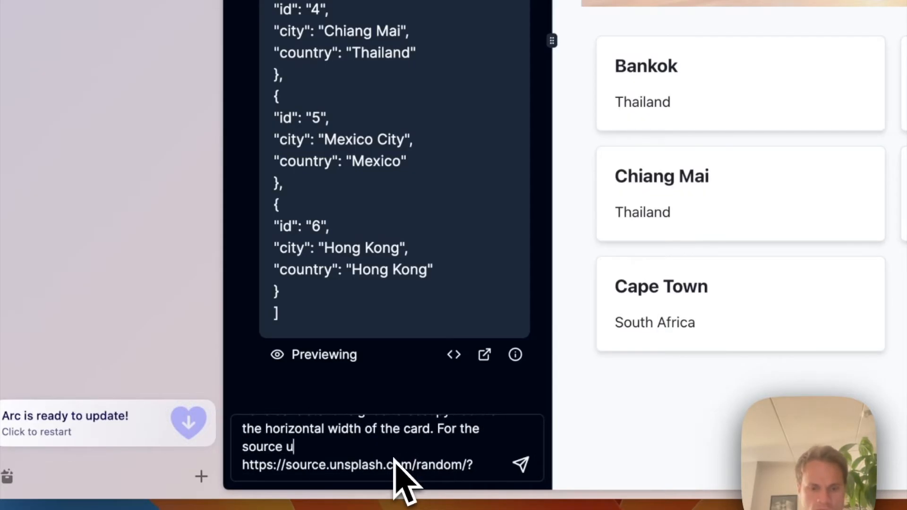
{"action": "type", "text": "se this url"}
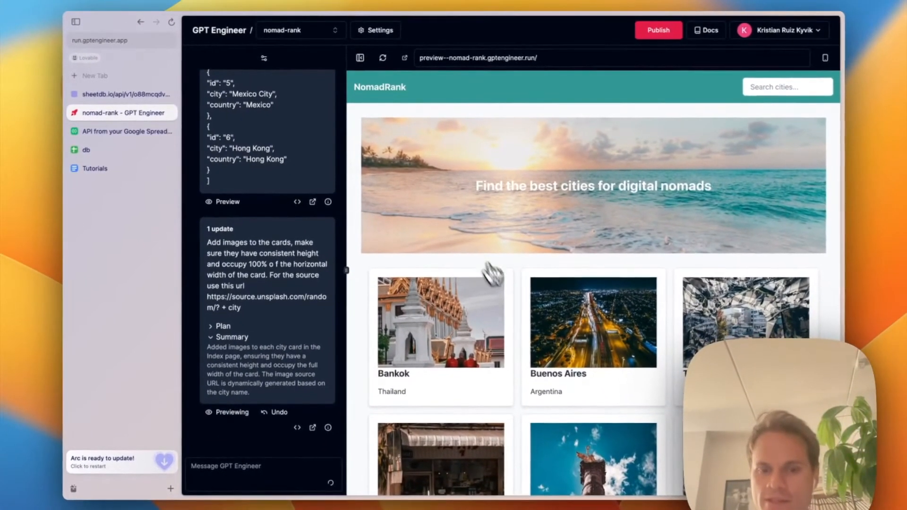
Scroll the preview to review the city cards now showing full-width photos.
{"action": "scroll", "scroll_direction": "down", "scroll_amount": 3}
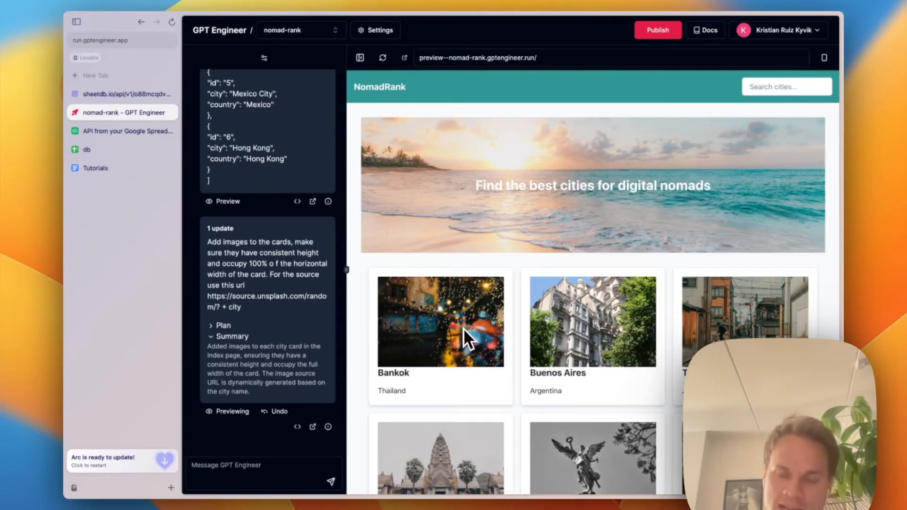
{"action": "mouse_move", "coordinate": [610, 348]}
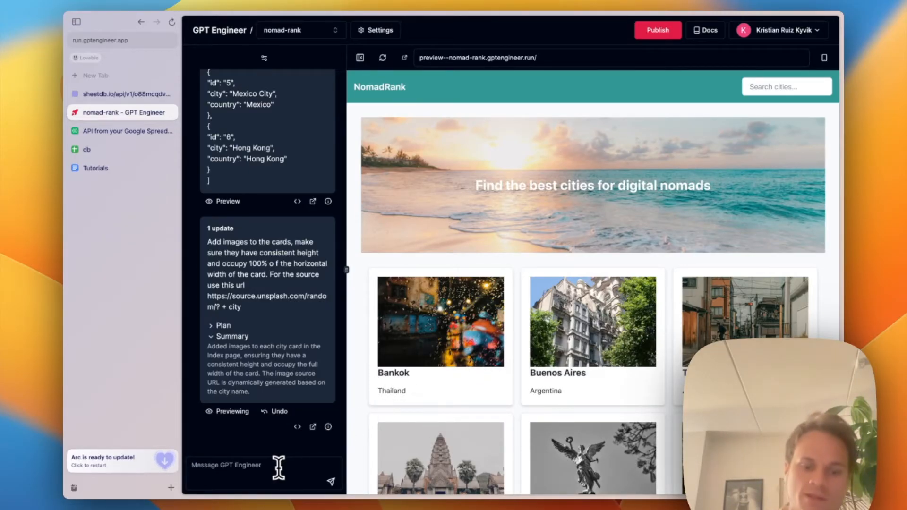
Ask that clicking a card opens a large modal showing the image, city and country information.
{"action": "type", "text": "A user should"}
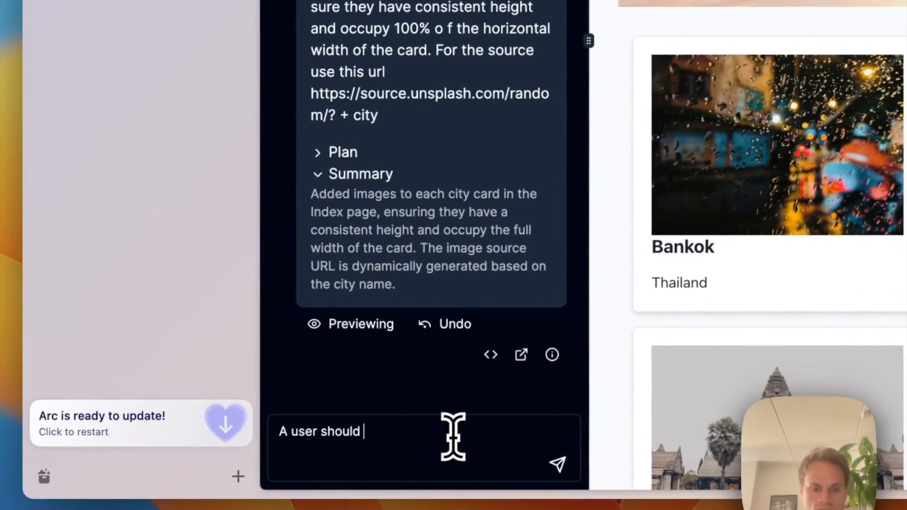
{"action": "type", "text": "be able to click no"}
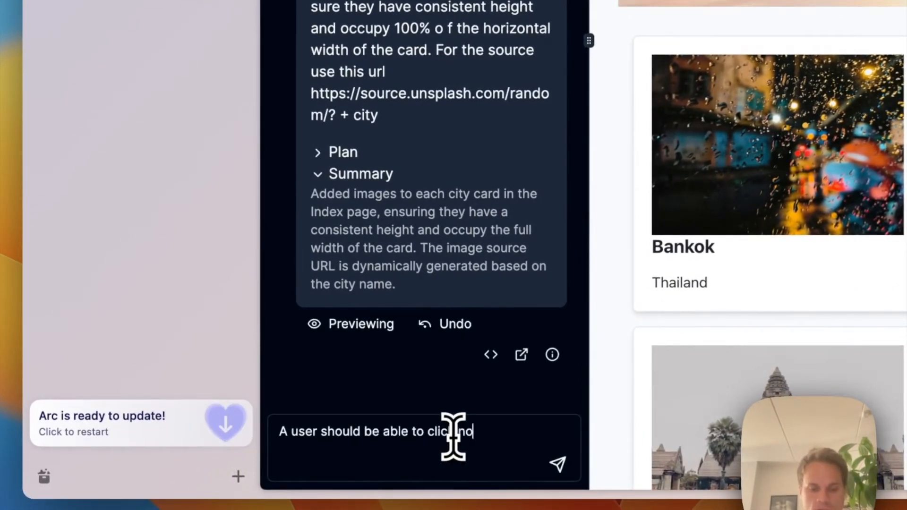
{"action": "type", "text": "on the c"}
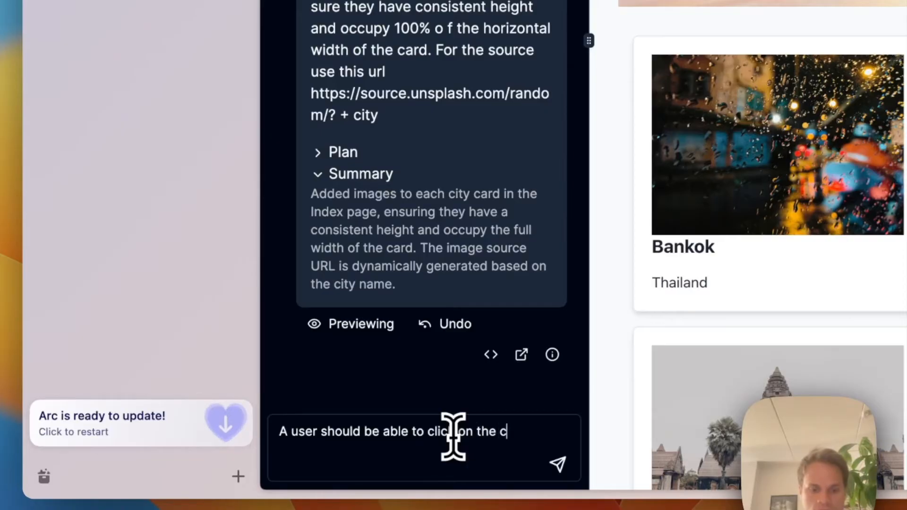
{"action": "type", "text": "ards and"}
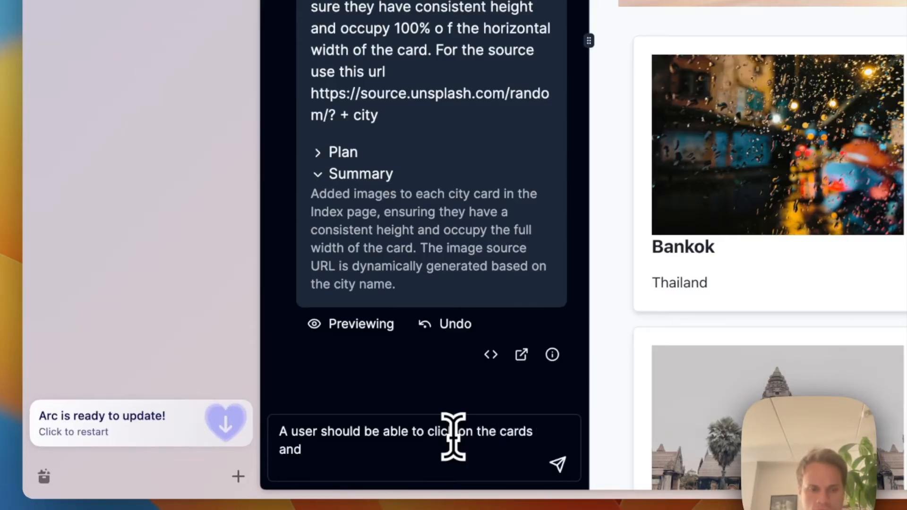
{"action": "type", "text": "this"}
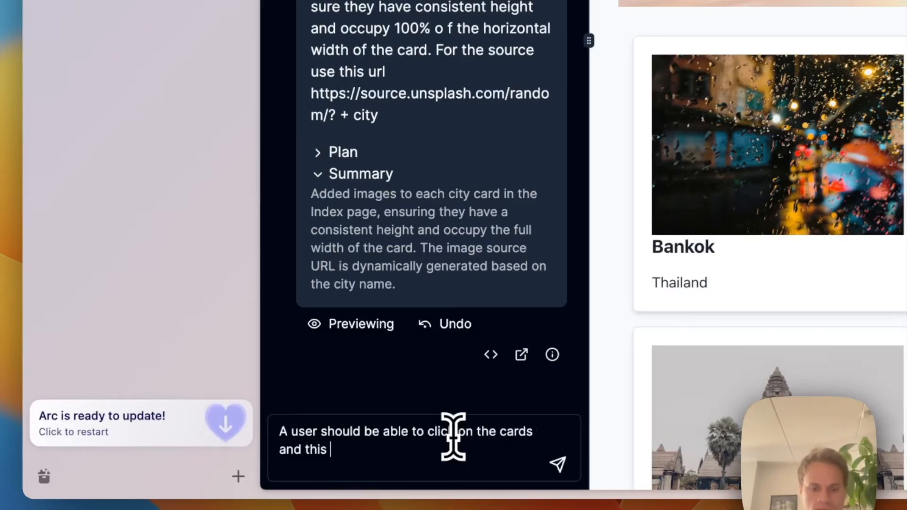
{"action": "type", "text": "should open a mo"}
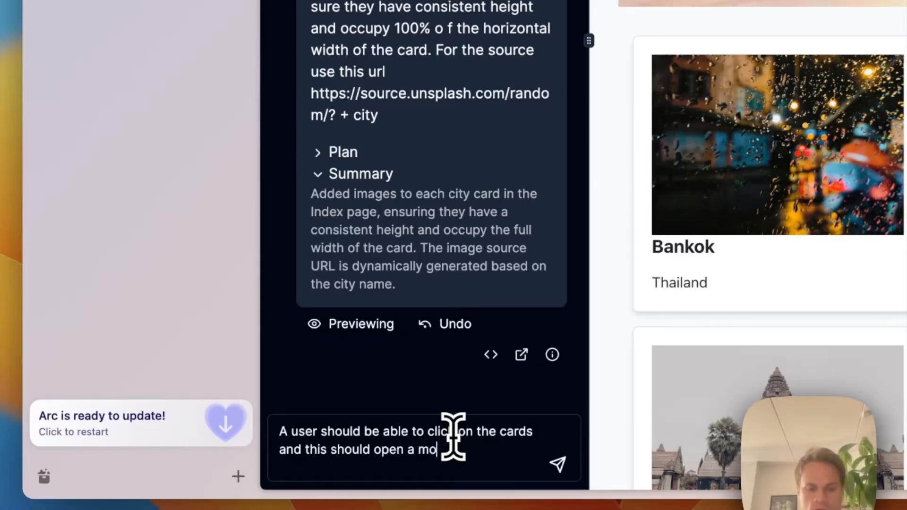
{"action": "type", "text": "dal"}
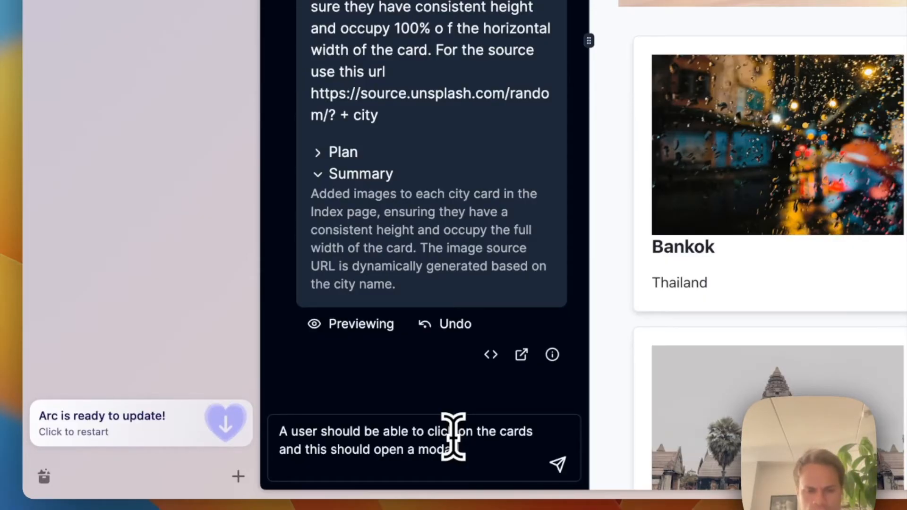
{"action": "type", "text": "large moda"}
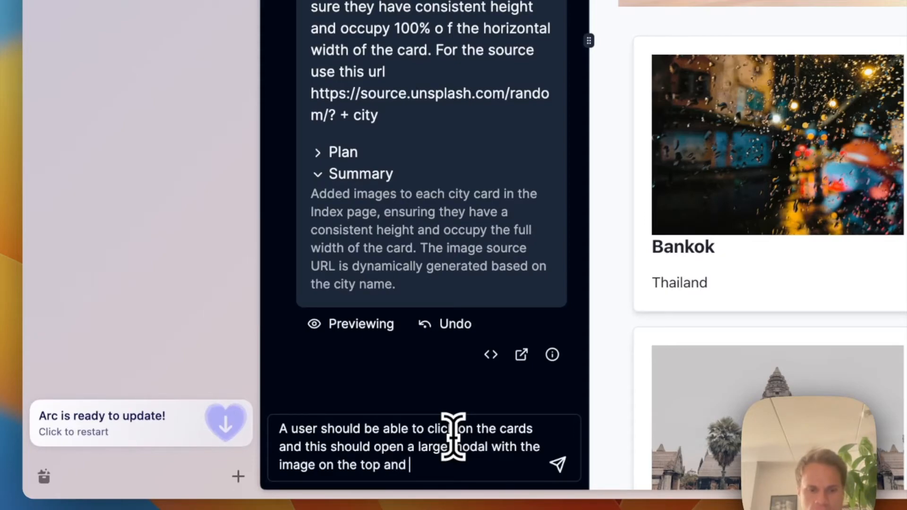
{"action": "type", "text": "the information"}
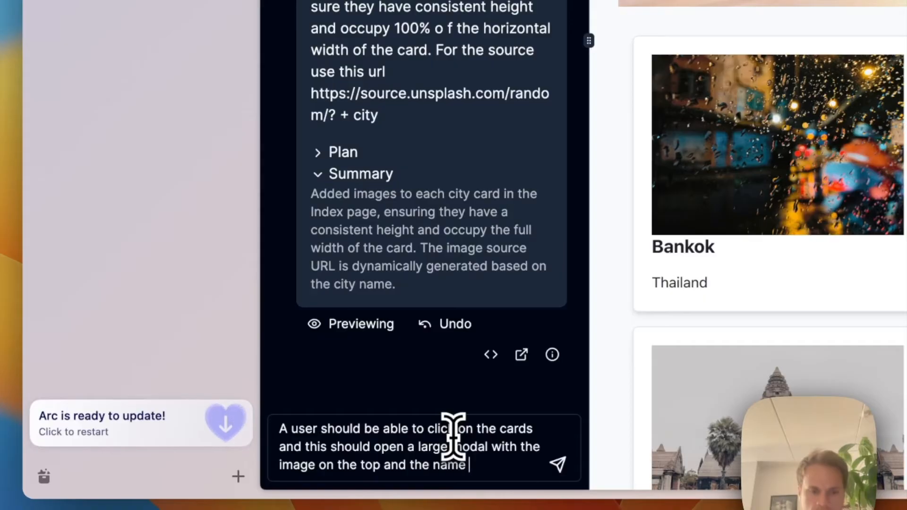
{"action": "type", "text": "city"}
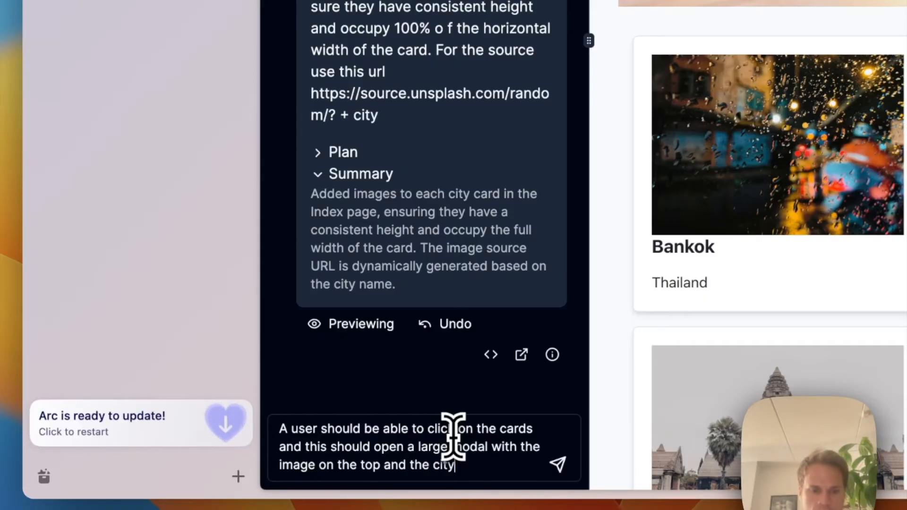
{"action": "type", "text": "and country"}
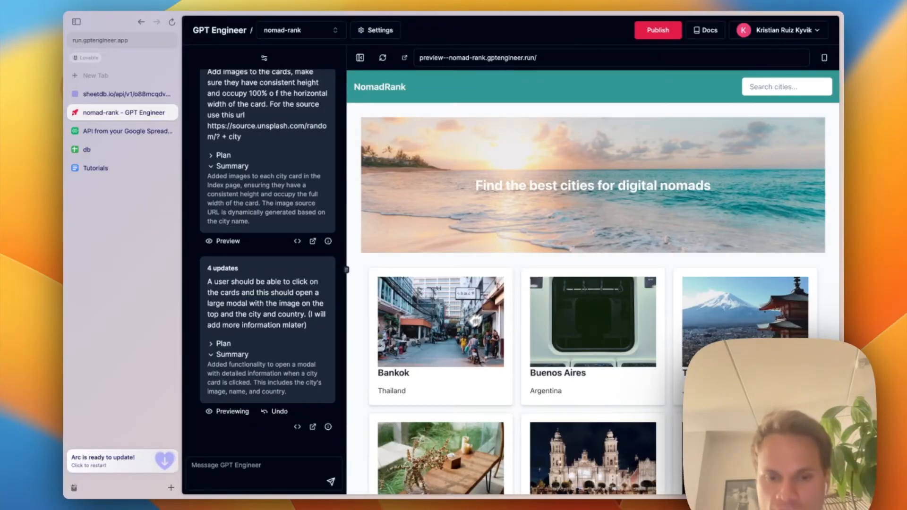
{"action": "left_click", "coordinate": [440, 321]}
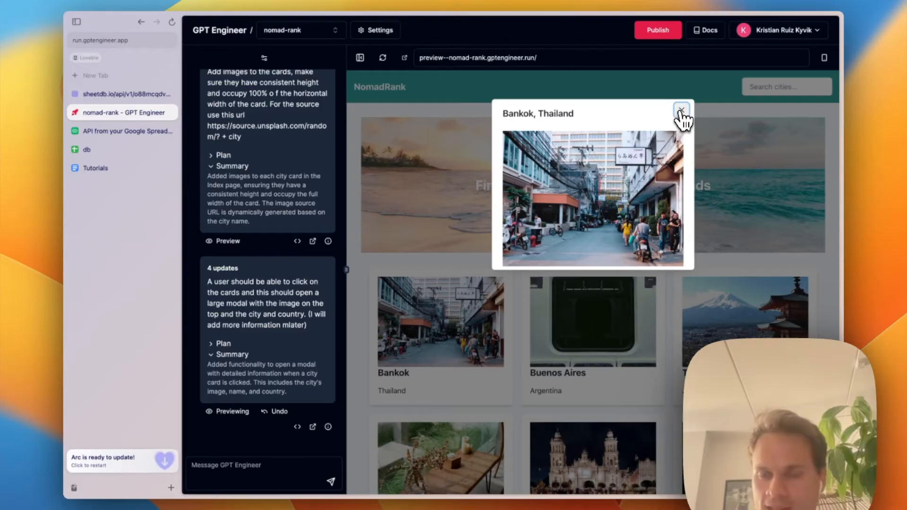
{"action": "left_click", "coordinate": [681, 112]}
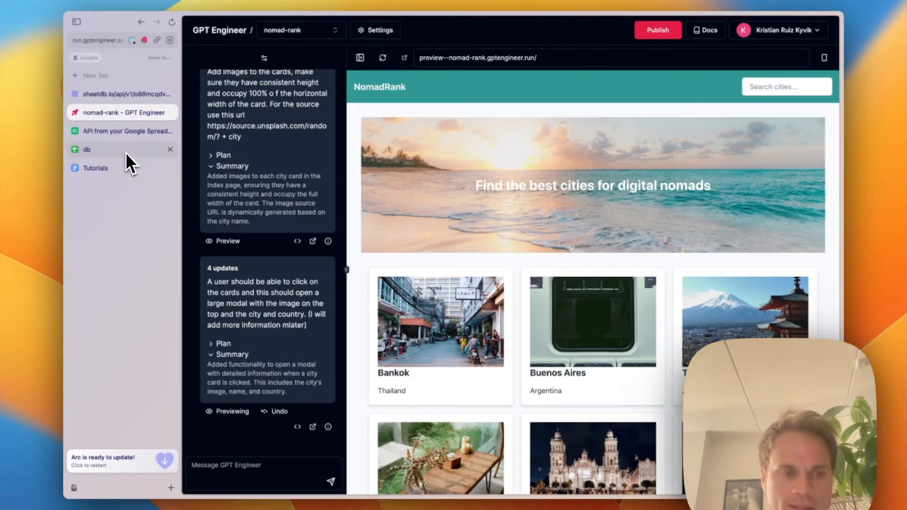
Switch to the db sheet and begin a GPTX_LIST formula in cell B2.
{"action": "left_click", "coordinate": [86, 150]}
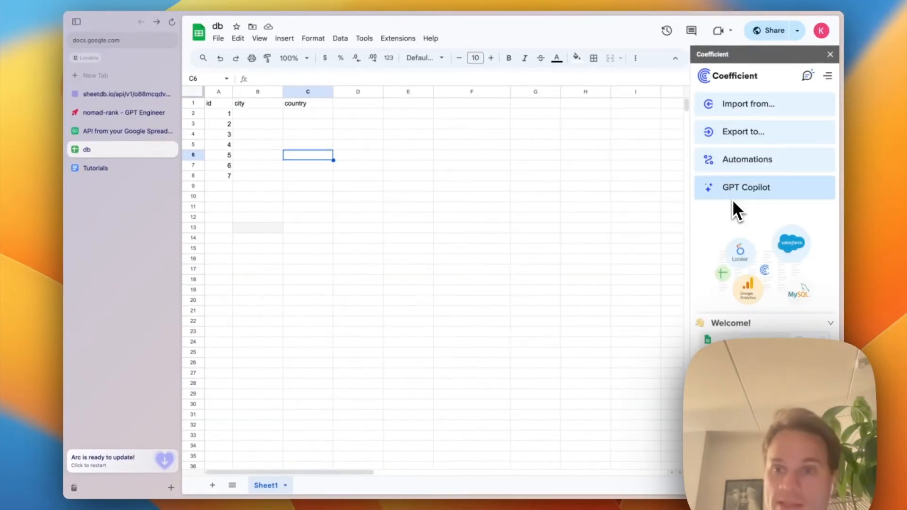
{"action": "mouse_move", "coordinate": [763, 277]}
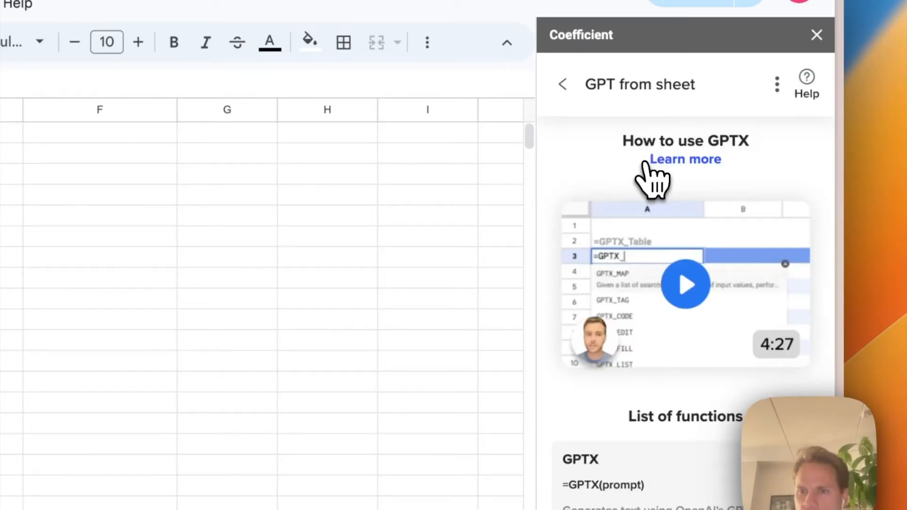
{"action": "scroll", "scroll_direction": "down", "scroll_amount": 3}
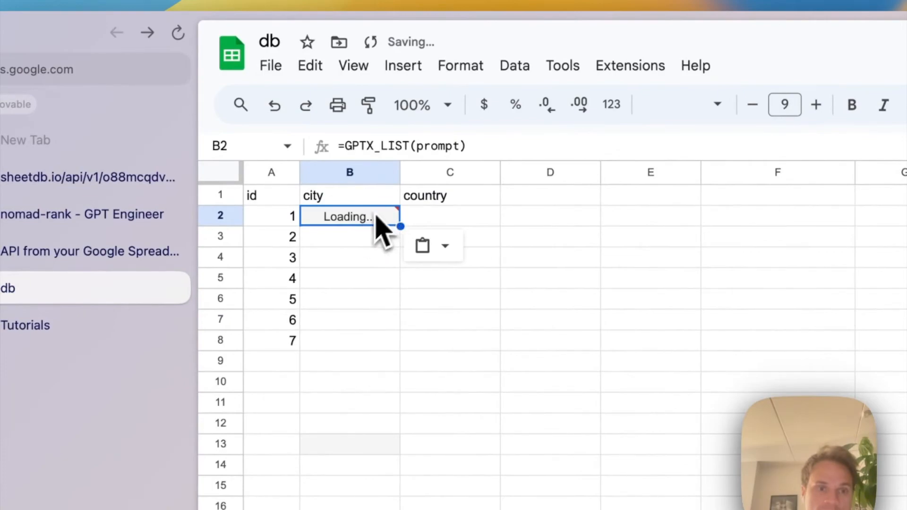
Edit B2's GPTX_LIST prompt to 'give me the top 25 cities for digital nomads'.
{"action": "double_click", "coordinate": [348, 216]}
{"action": "type", "text": "\"give me 25 cities that"}
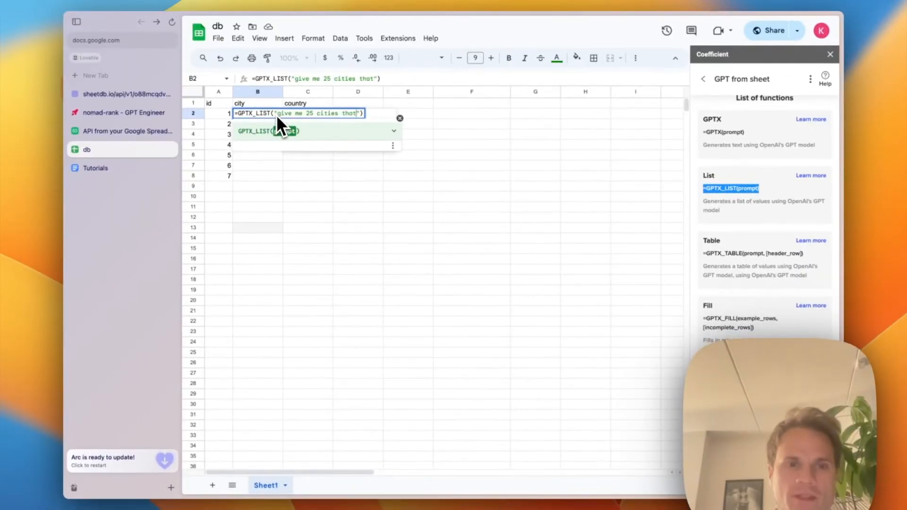
{"action": "type", "text": "the top"}
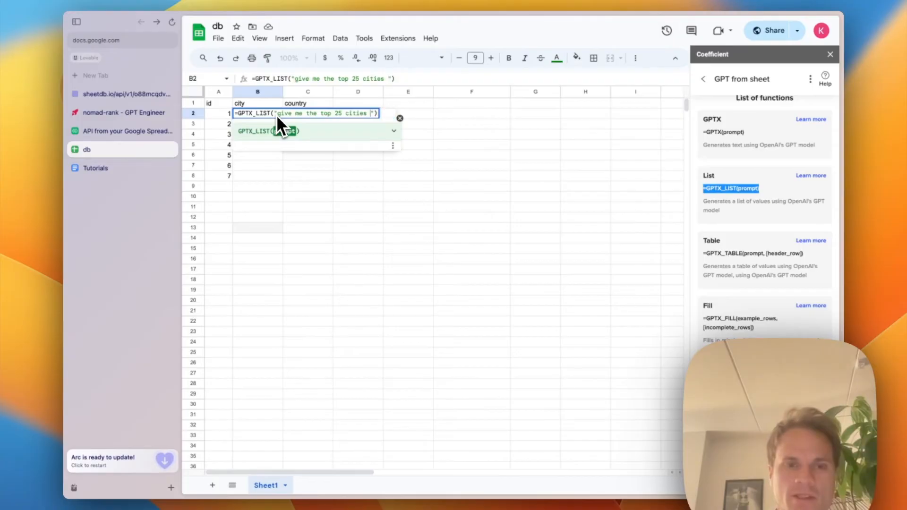
{"action": "type", "text": "for digital no"}
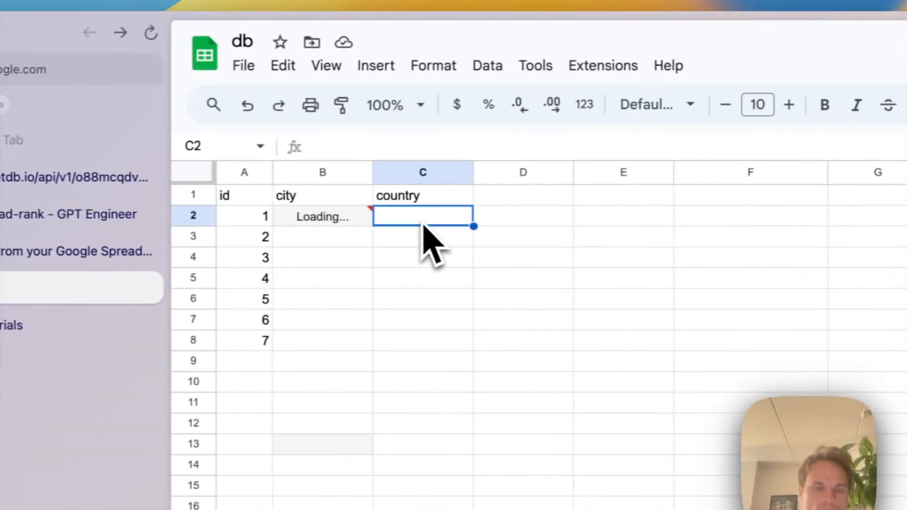
Enter =GPTX(CONCAT("respond with only the country name of this city: ", B2)) in C2, returning Germany.
{"action": "type", "text": "=GPTX("}
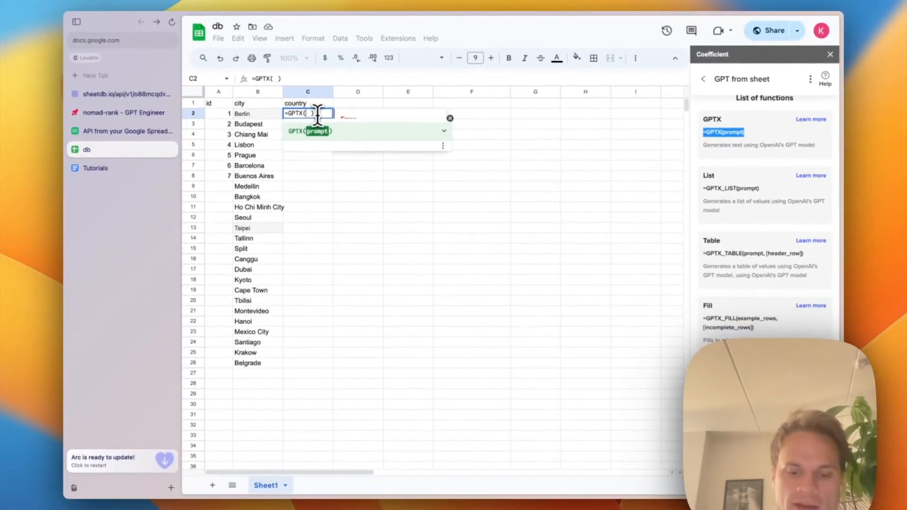
{"action": "type", "text": "CONCAT("}
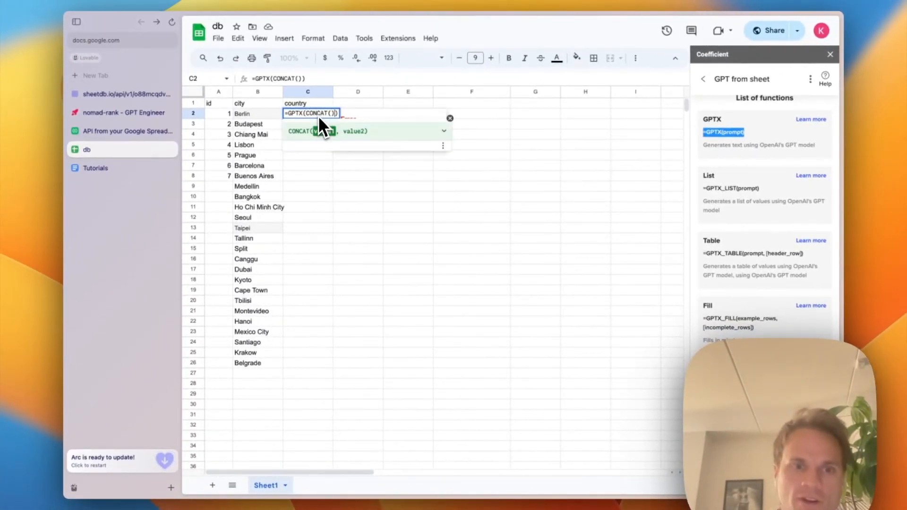
{"action": "type", "text": "\"\""}
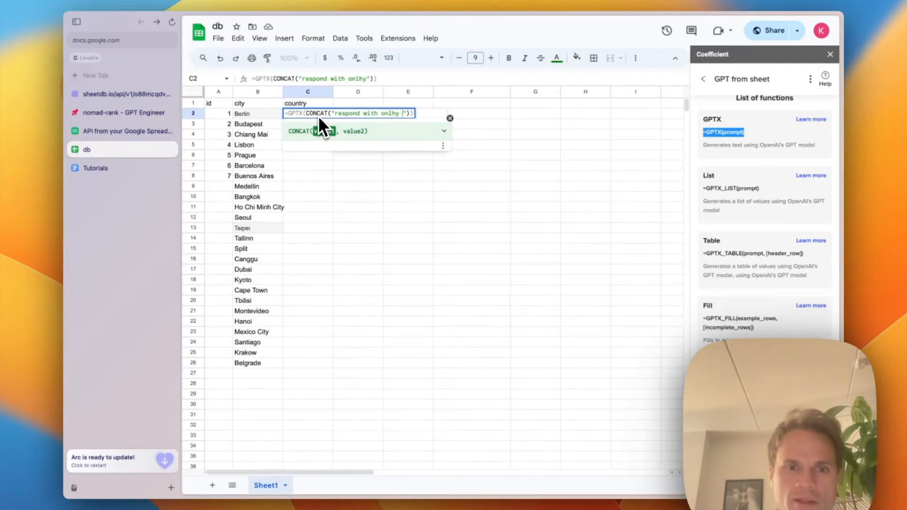
{"action": "key", "text": "Backspace"}
{"action": "type", "text": "y the country name"}
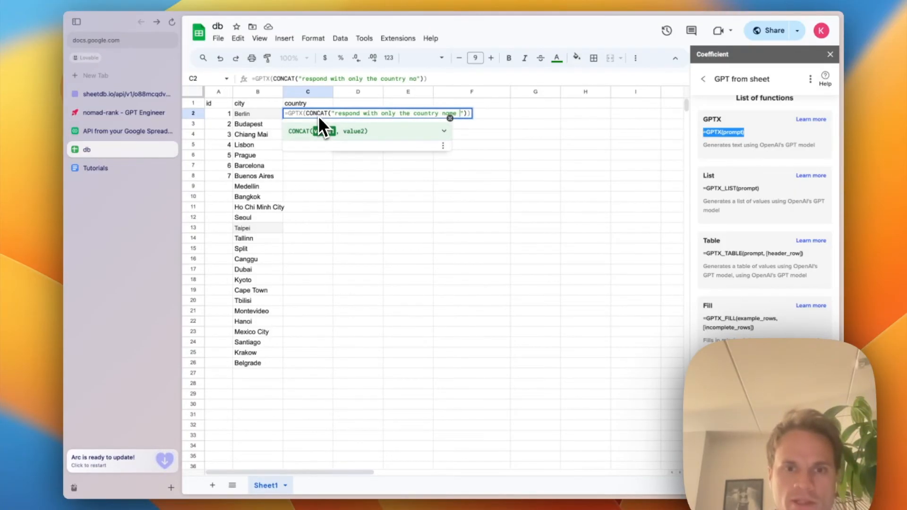
{"action": "type", "text": "of this city:"}
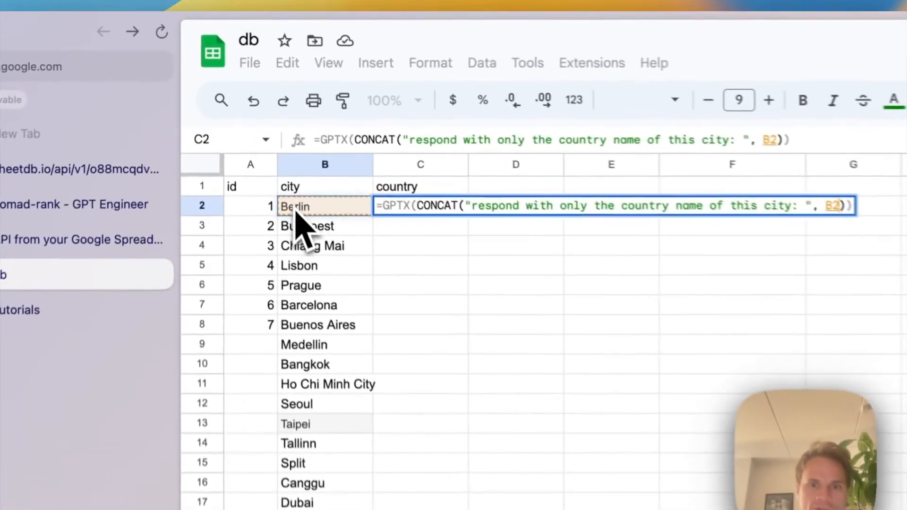
{"action": "key", "text": "enter"}
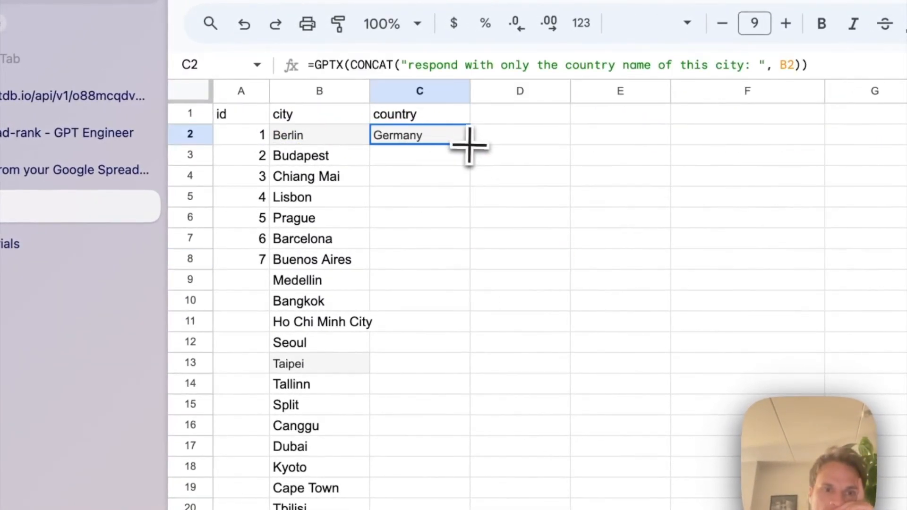
Fill the country formula down to all 25 cities and start a description column.
{"action": "left_click_drag", "start_coordinate": [470, 143], "coordinate": [470, 384]}
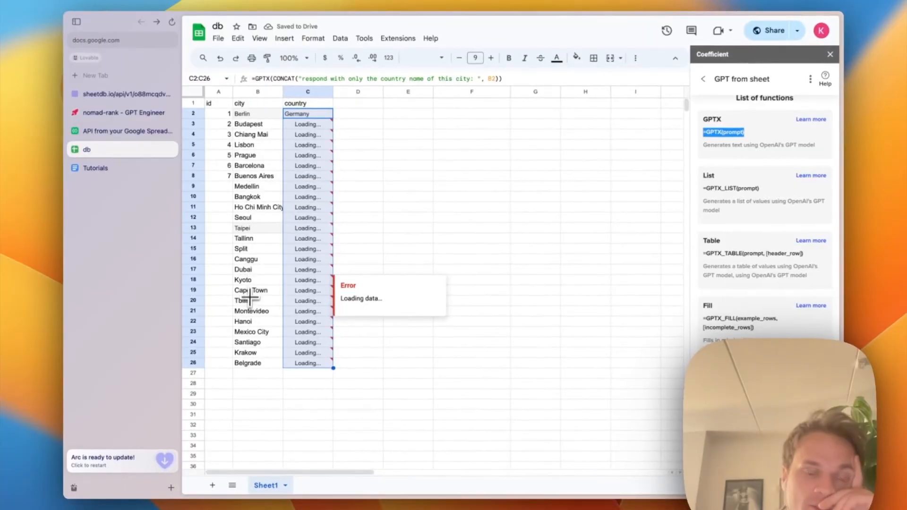
{"action": "type", "text": "desci"}
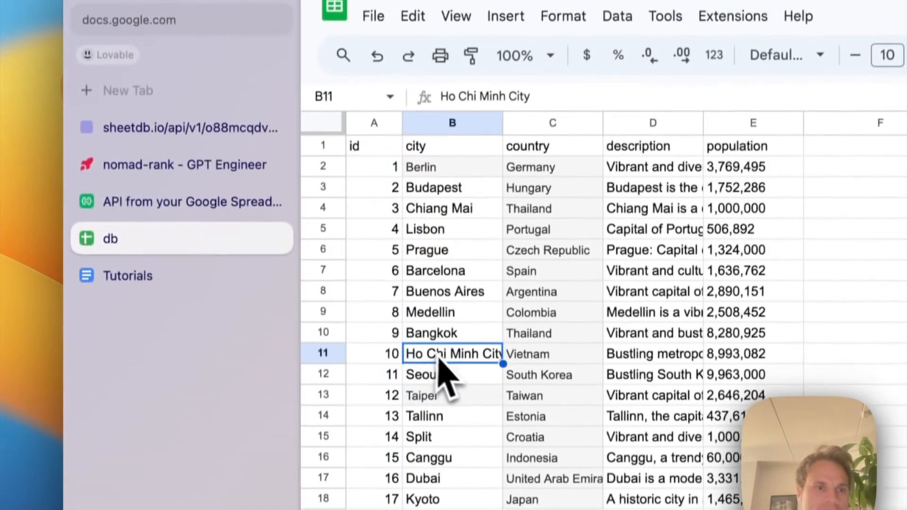
Check the SheetDB JSON now lists country, description and population, then return to nomad-rank.
{"action": "left_click", "coordinate": [179, 127]}
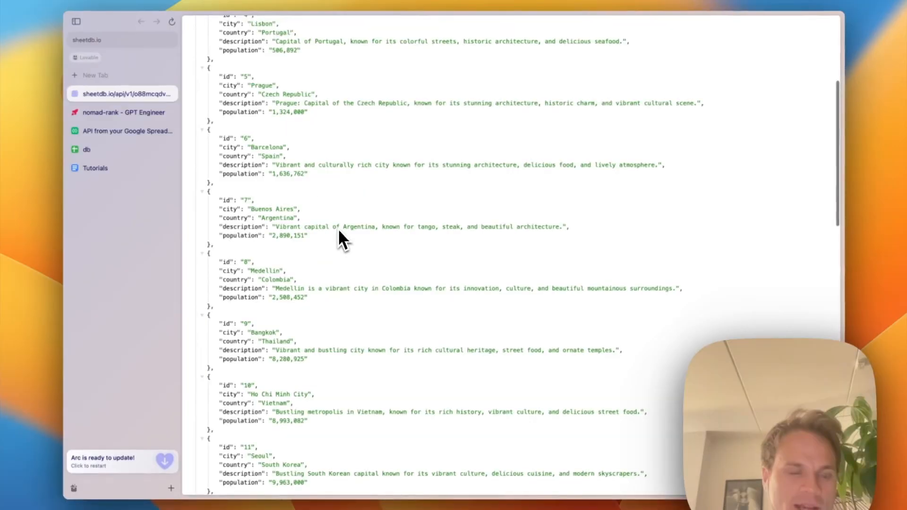
{"action": "scroll", "scroll_direction": "down", "scroll_amount": 3}
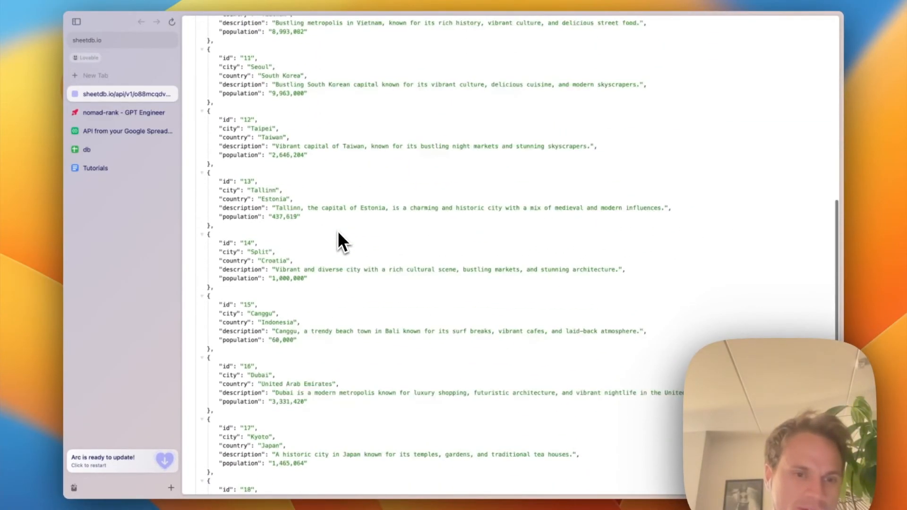
{"action": "scroll", "scroll_direction": "up", "scroll_amount": 3}
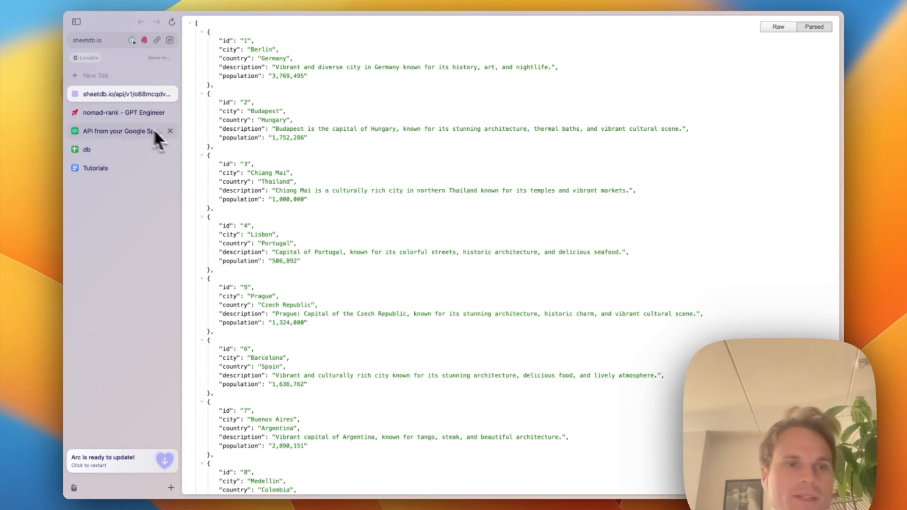
{"action": "left_click", "coordinate": [125, 113]}
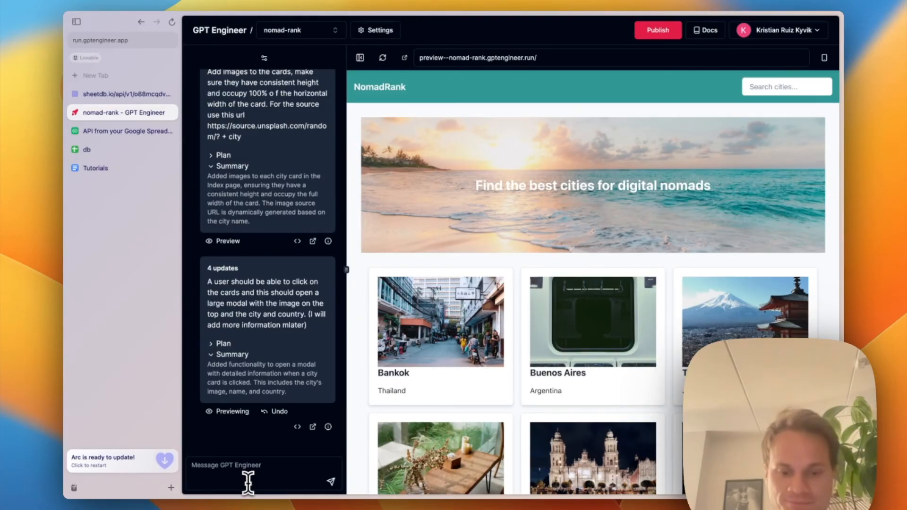
Request that the modal show the new description and population attributes from the API.
{"action": "type", "text": "I want the user to"}
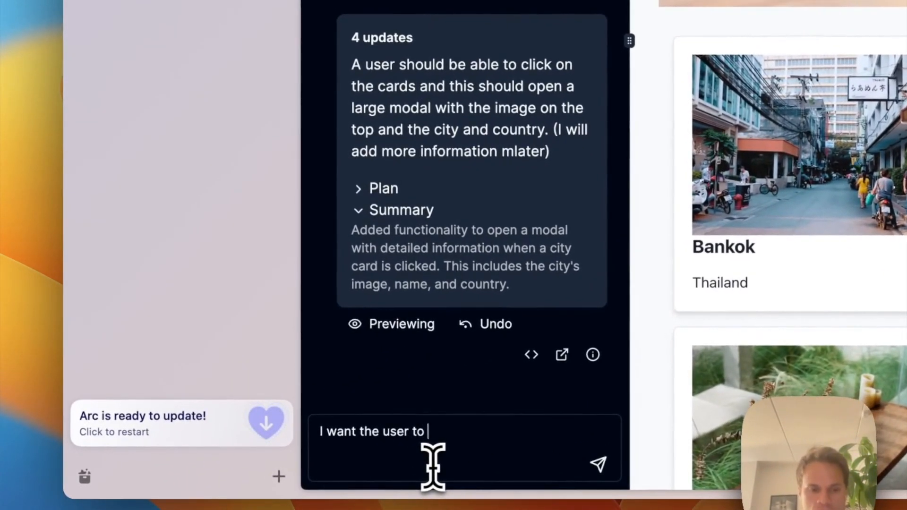
{"action": "type", "text": "see more detailed"}
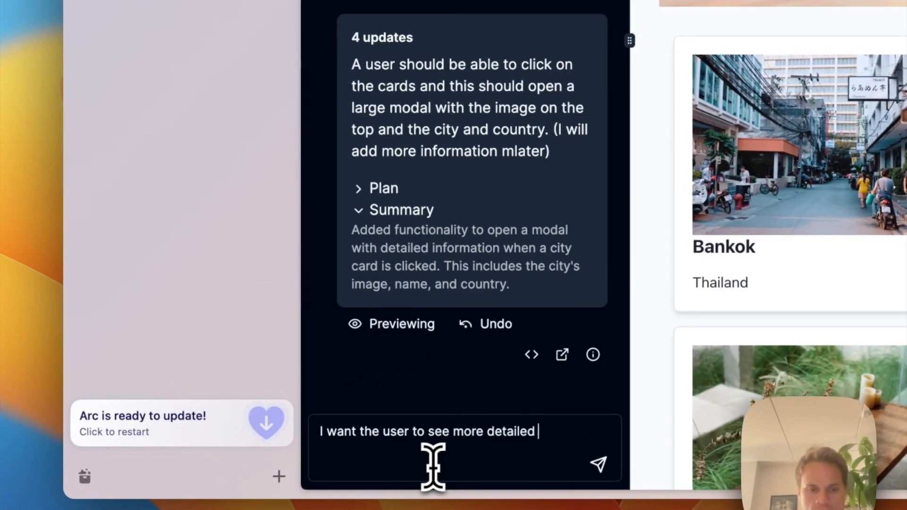
{"action": "type", "text": "information in the modal. I have now a \"description\" an"}
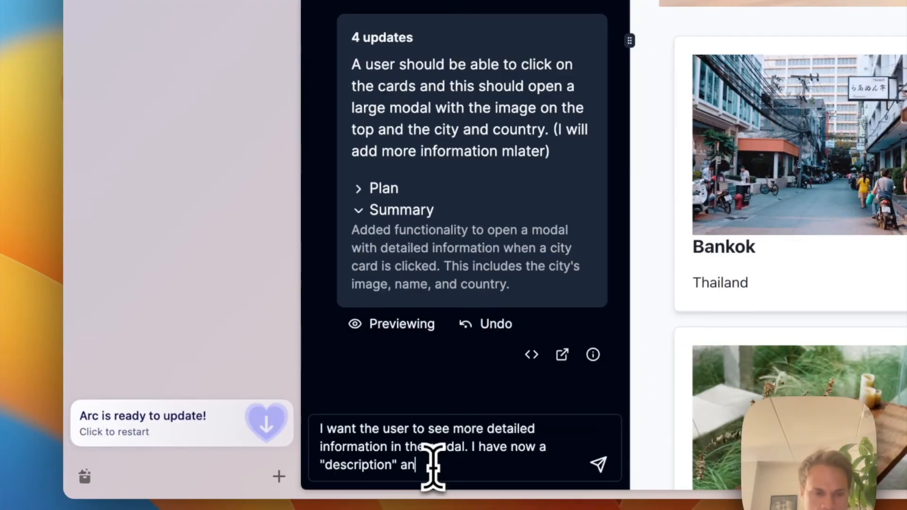
{"action": "type", "text": "d \"p\""}
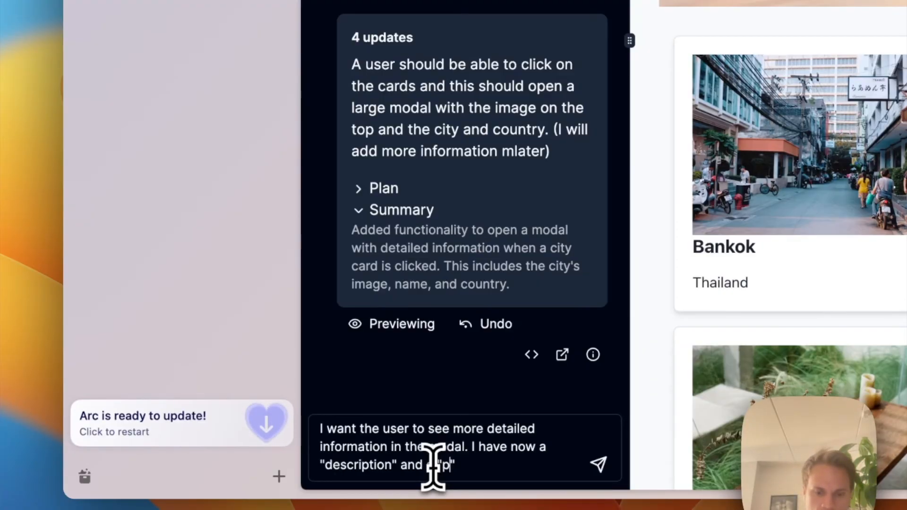
{"action": "type", "text": "population\" a"}
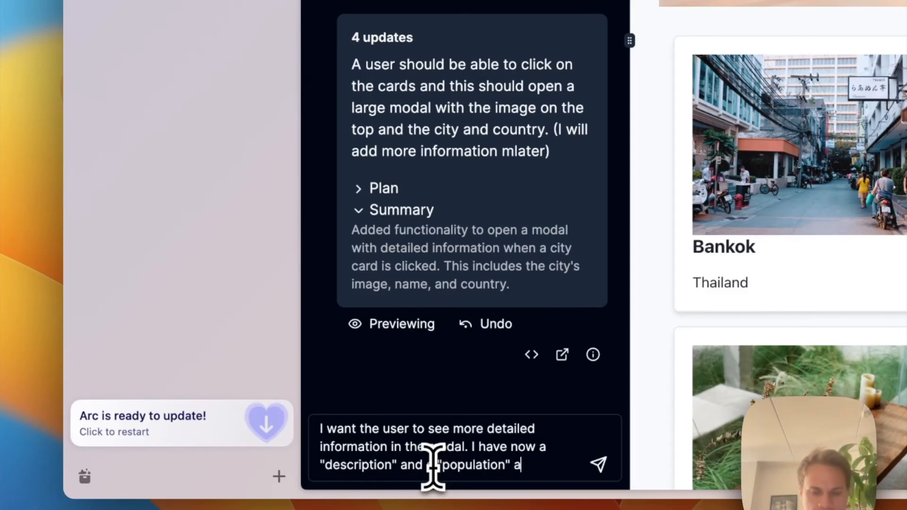
{"action": "type", "text": "ttribute to th"}
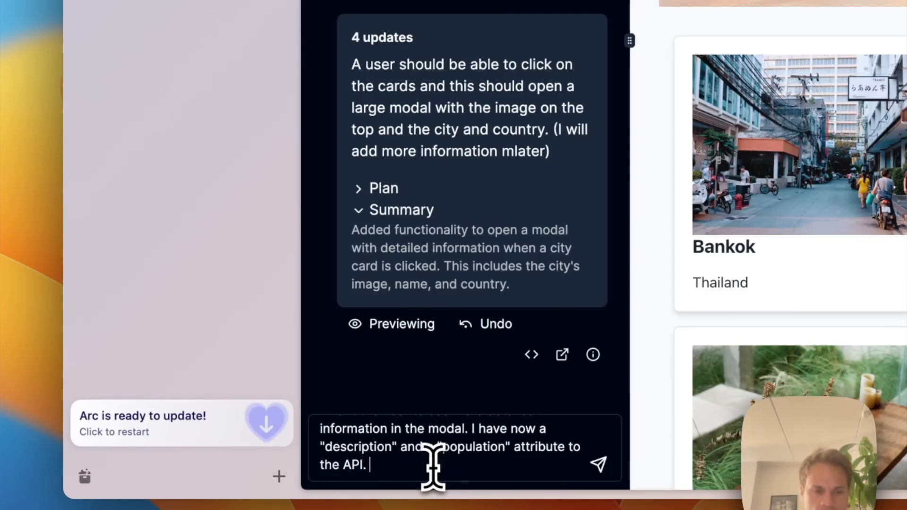
{"action": "type", "text": "Make sure"}
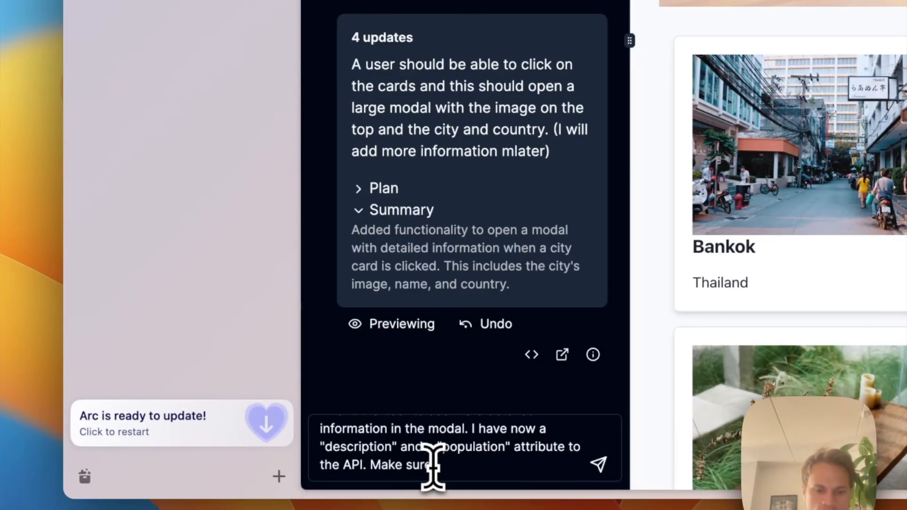
{"action": "type", "text": "you show thsi"}
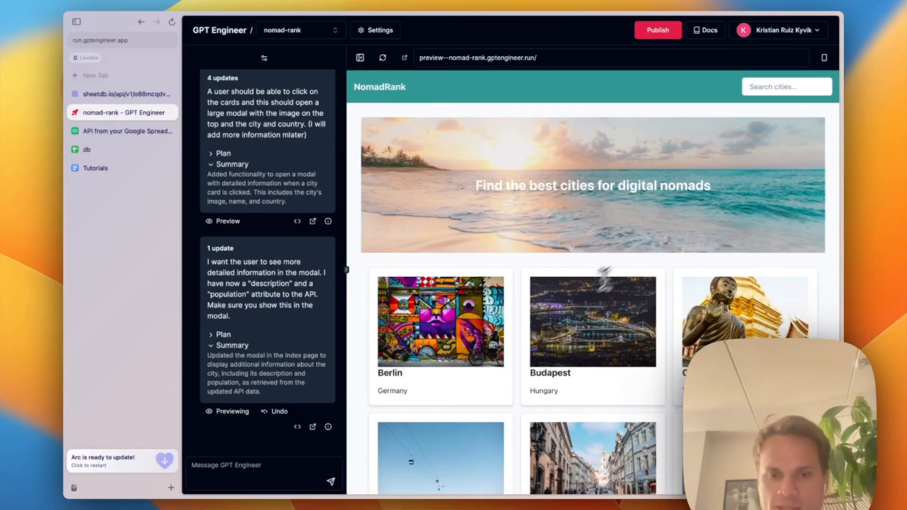
{"action": "left_click", "coordinate": [440, 320]}
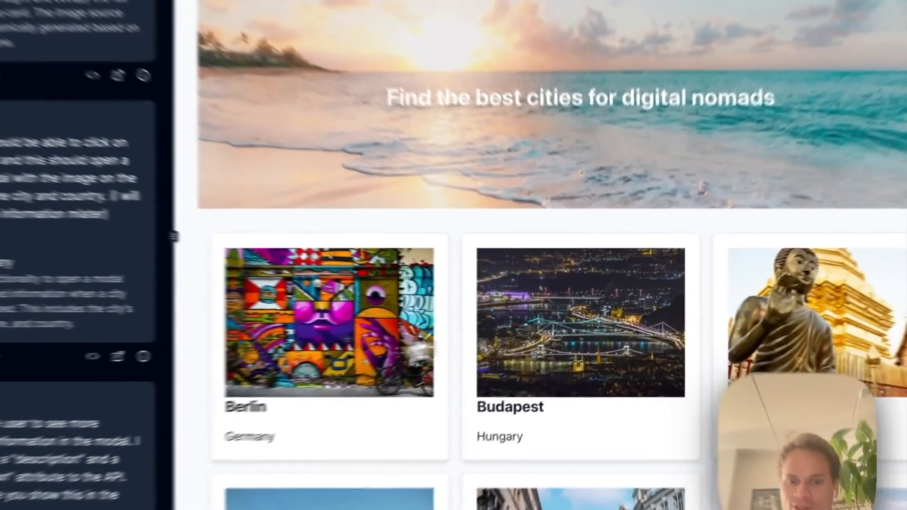
{"action": "left_click", "coordinate": [329, 321]}
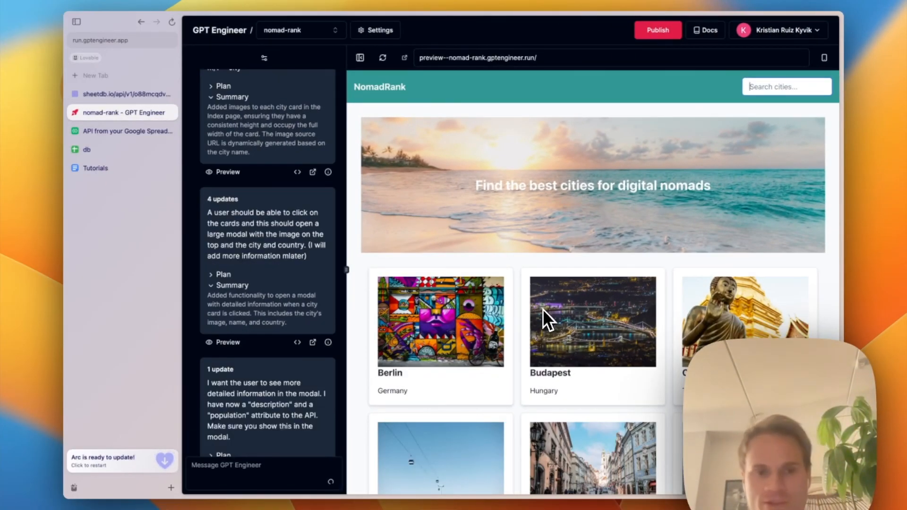
{"action": "mouse_move", "coordinate": [191, 448]}
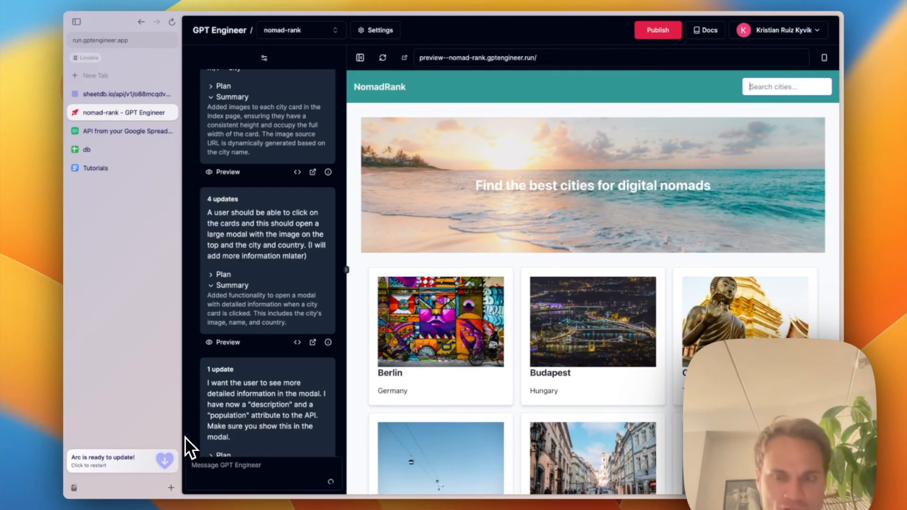